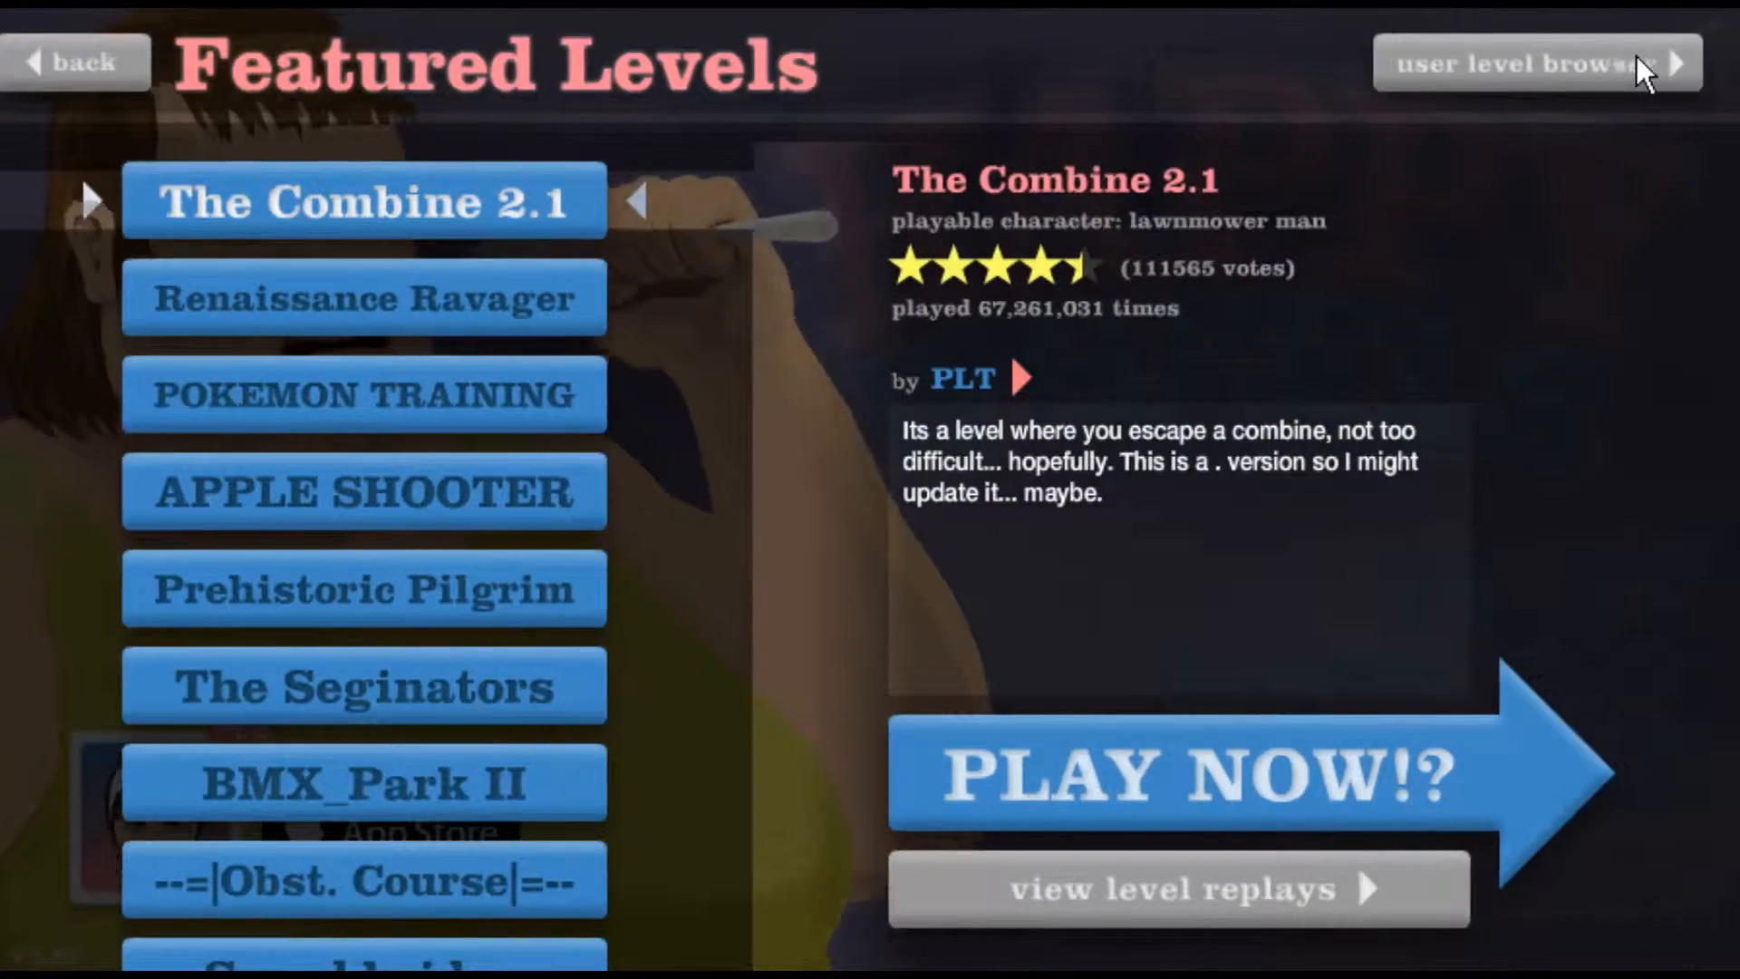
# Start POGO CHALLENGE from the user-submitted levels, play it, then pause to show its level menu
pyautogui.click(1517, 62)
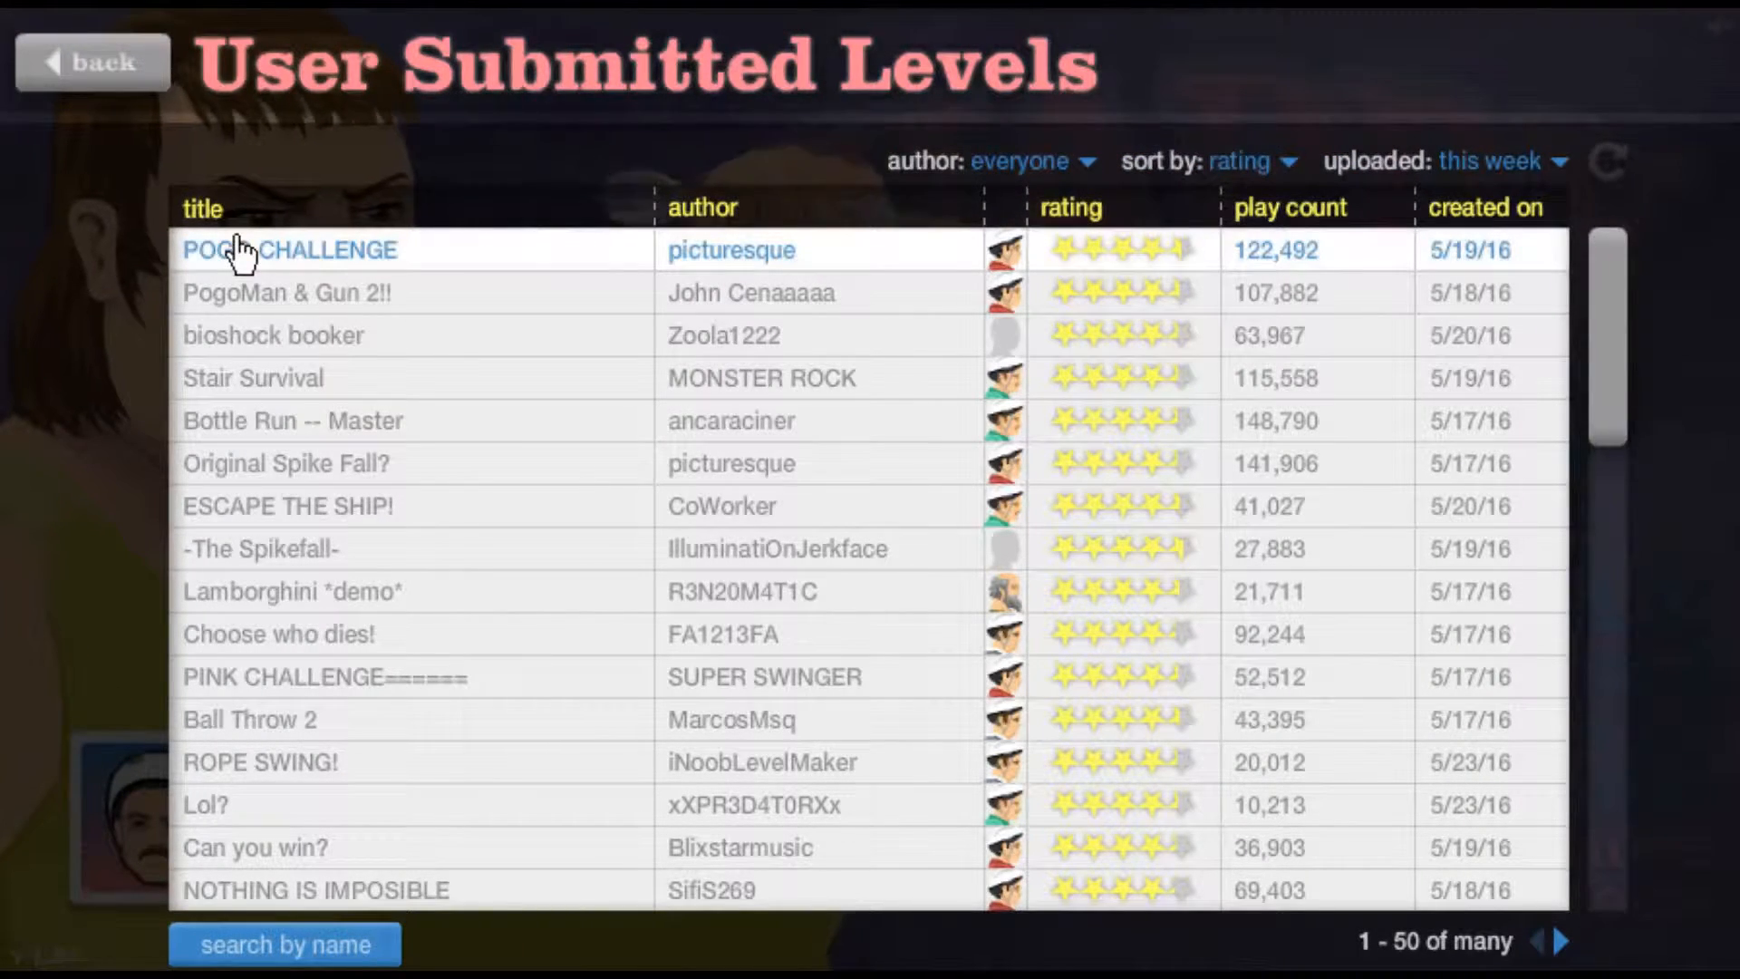
pyautogui.click(290, 250)
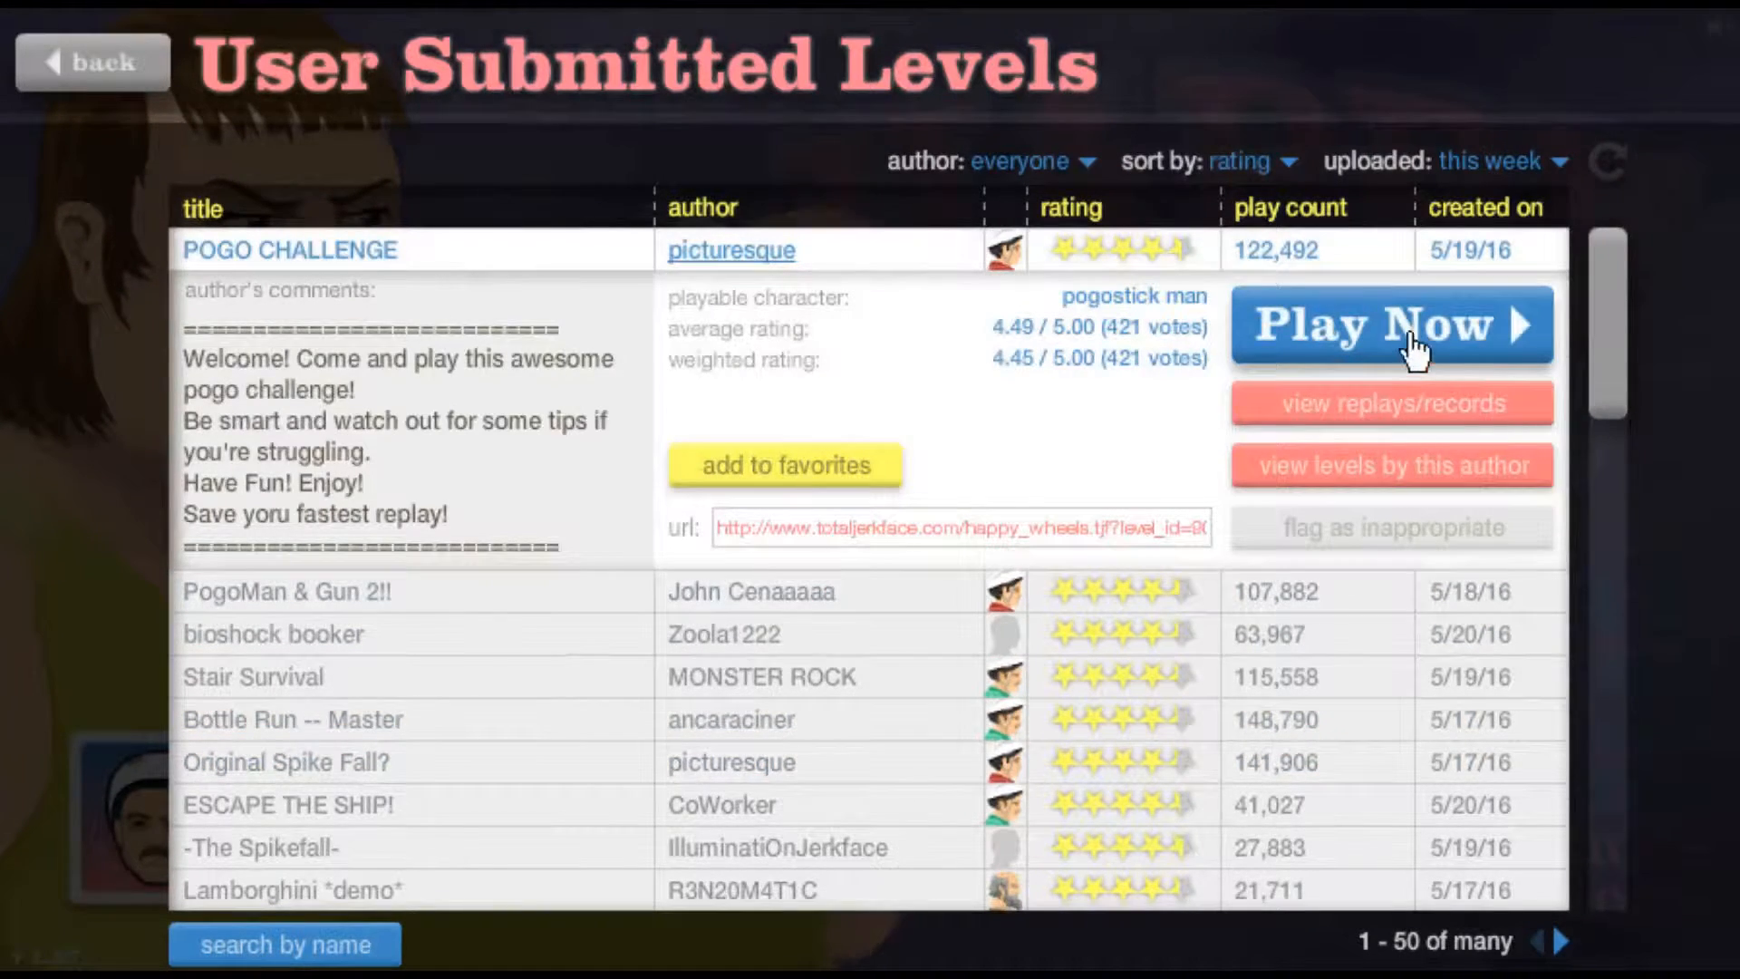
pyautogui.click(1391, 324)
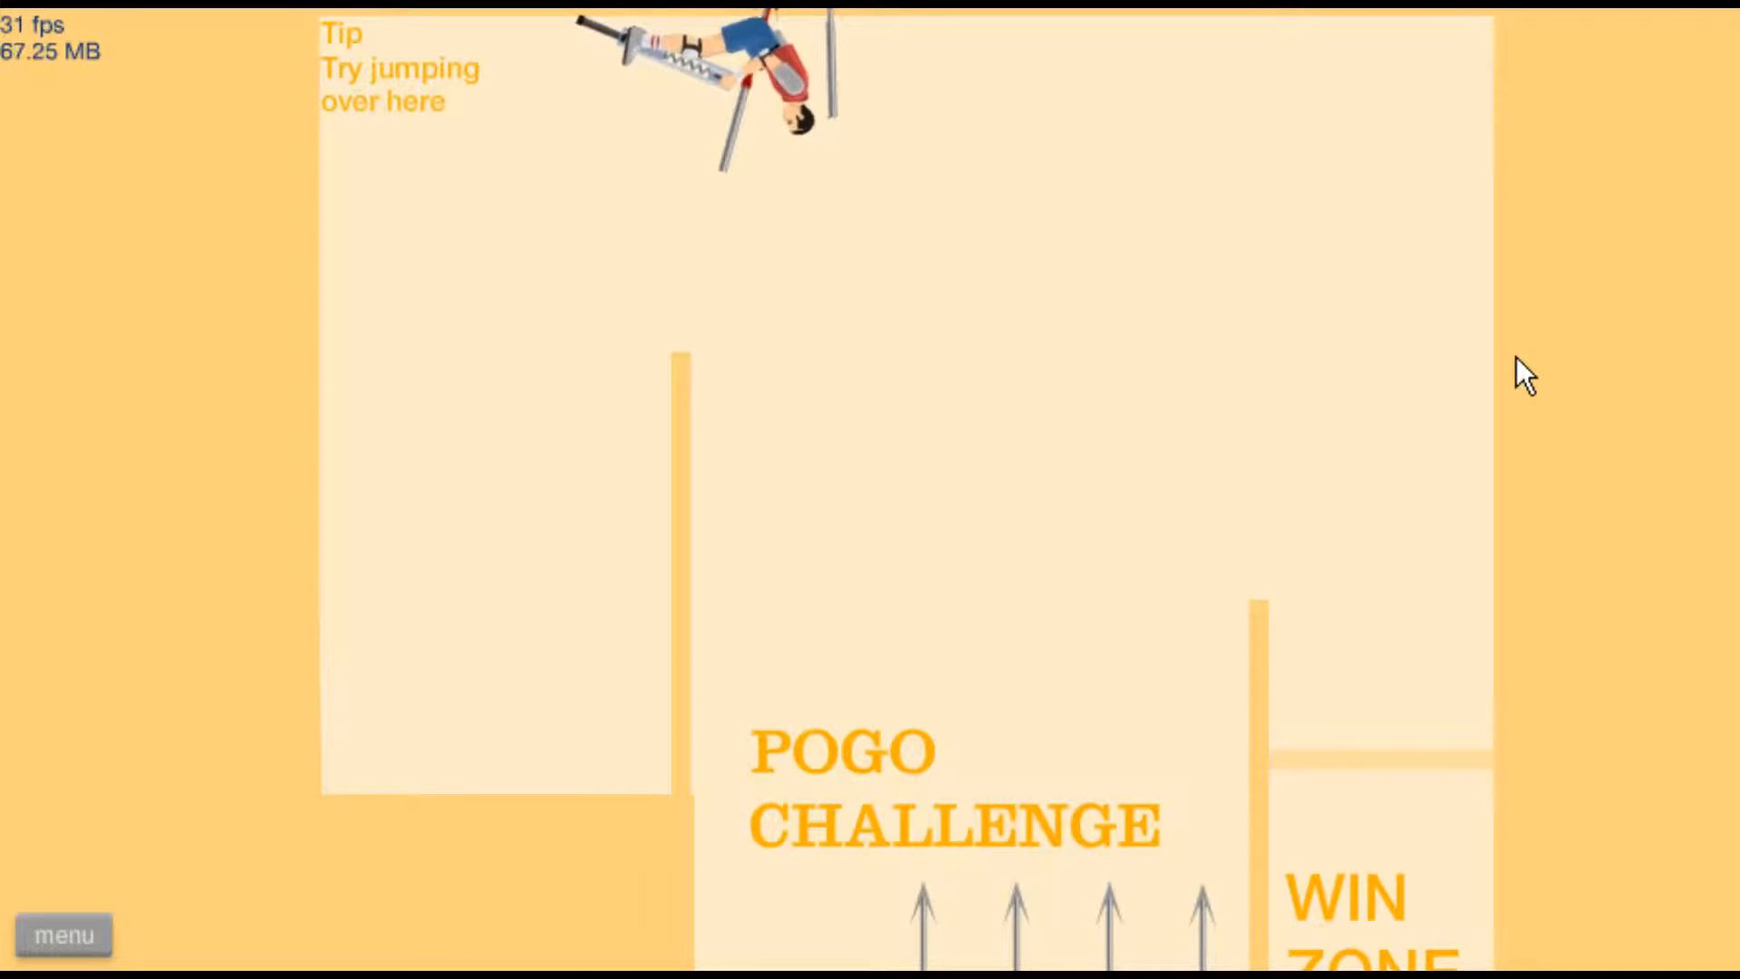
pyautogui.click(64, 935)
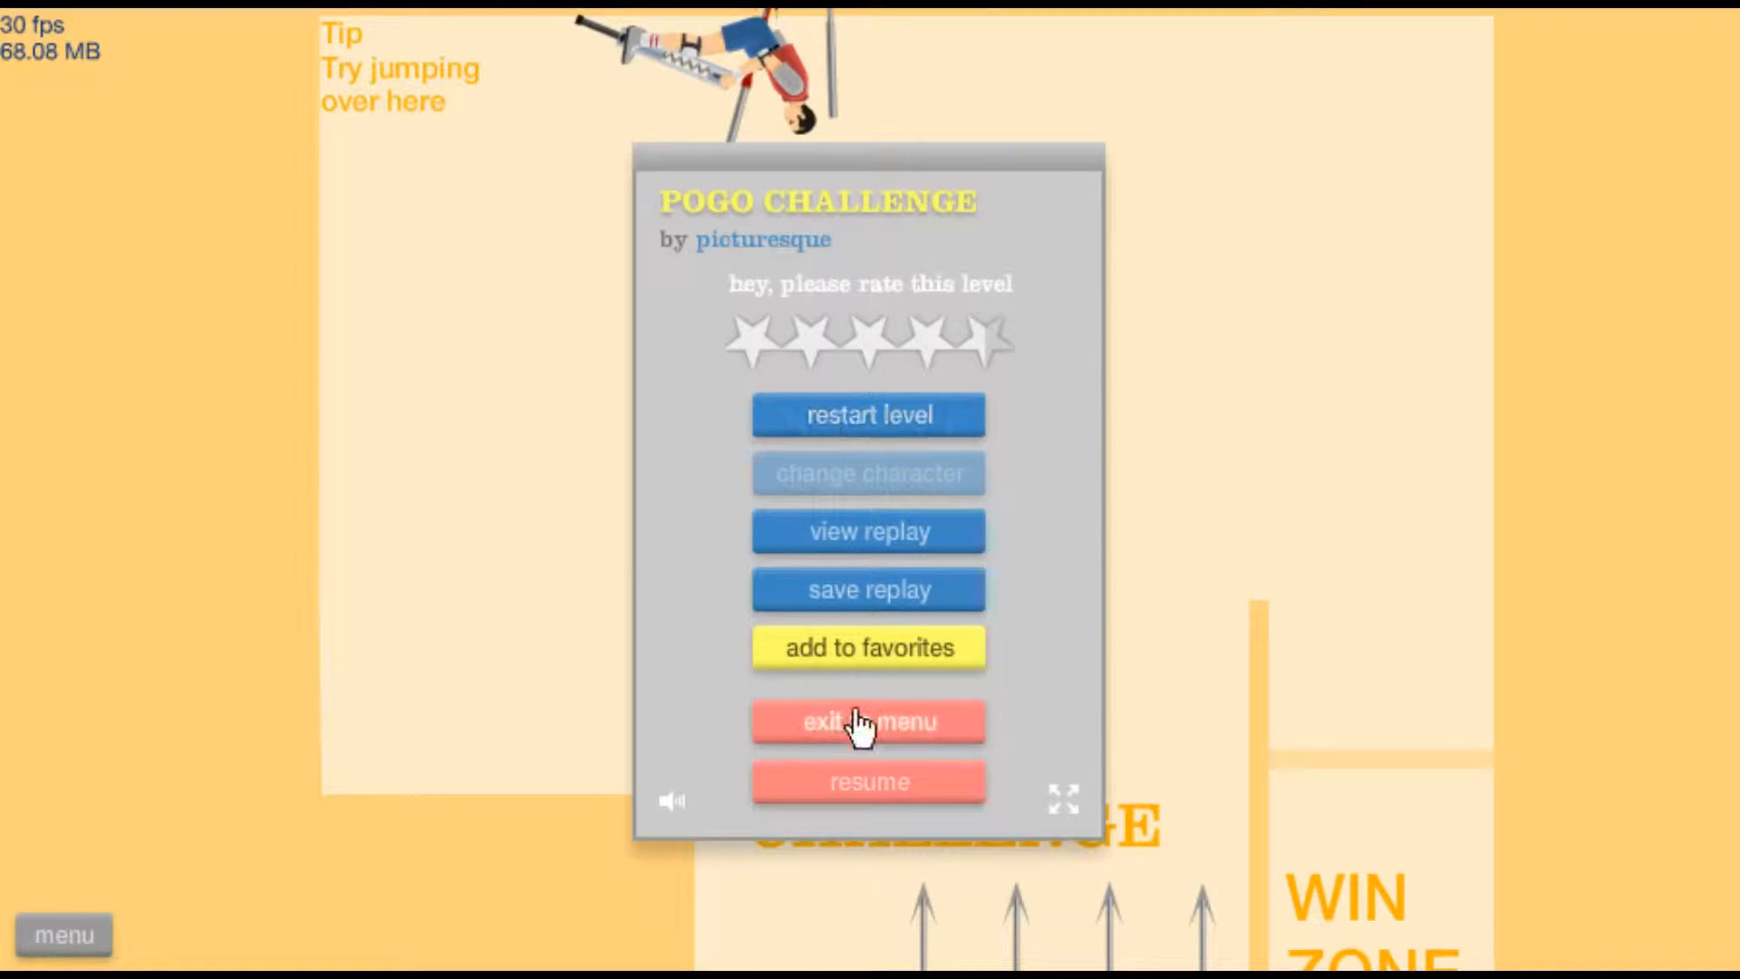
# Exit POGO CHALLENGE to the level list and go on to beat PogoMan & Gun 2!! in 3.57 seconds
pyautogui.click(869, 721)
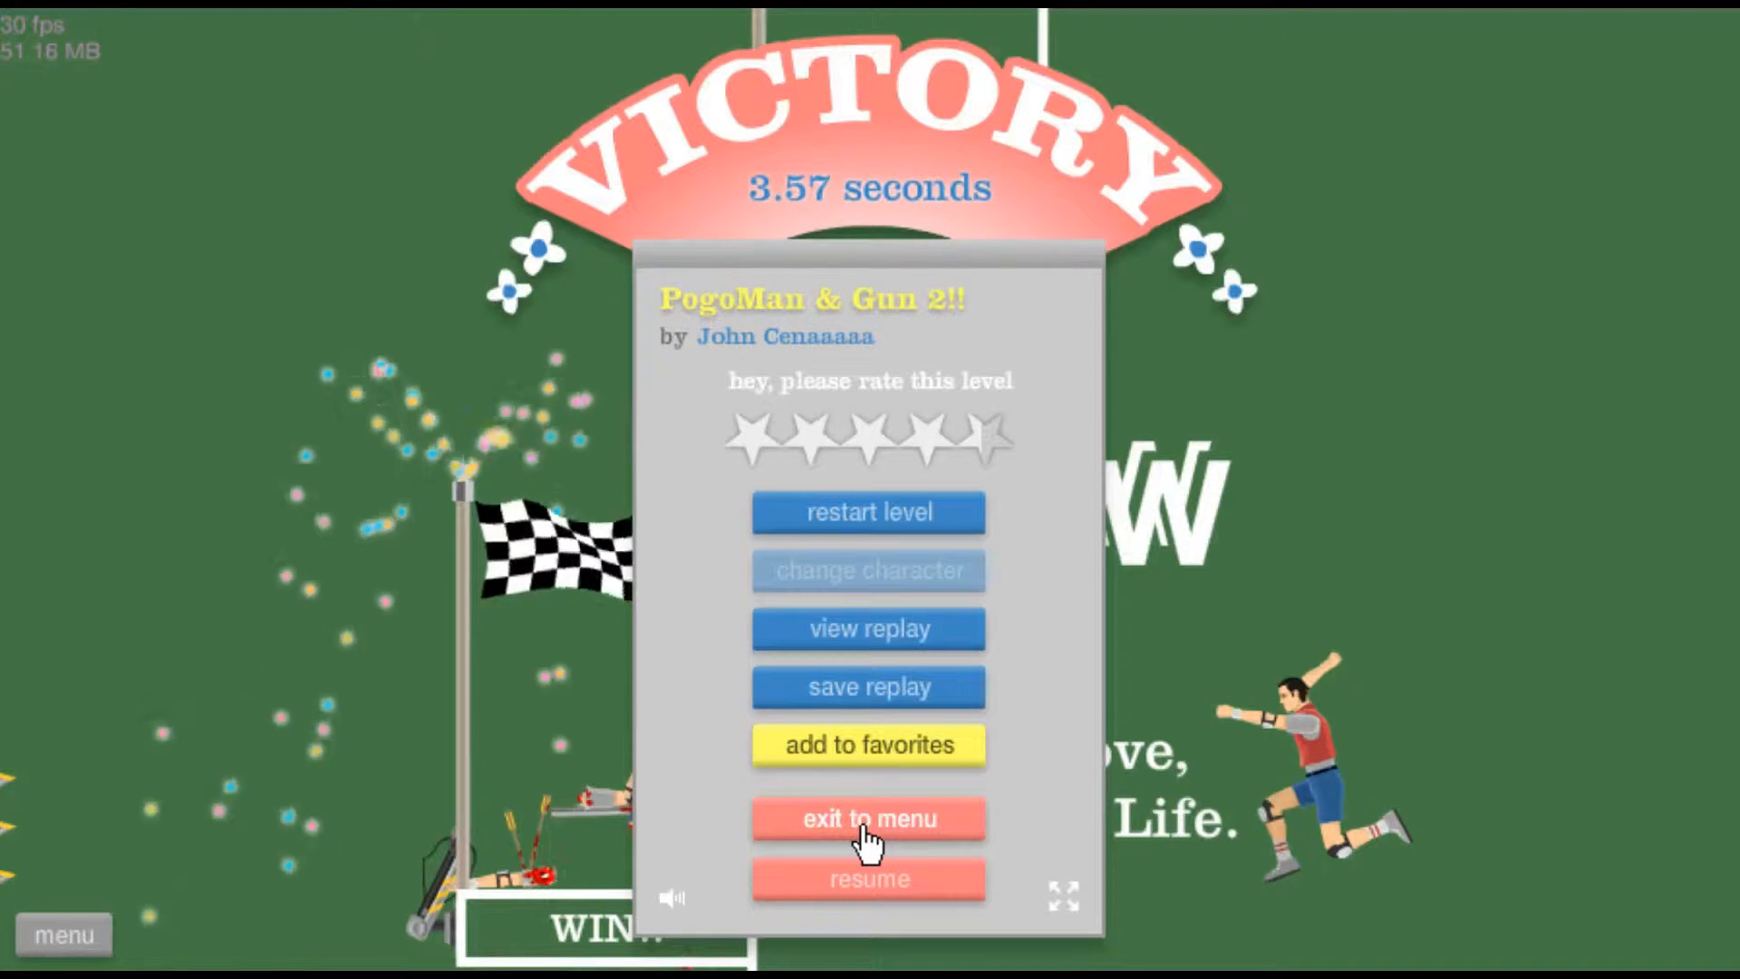
# Exit to the list, start bioshock booker with a chosen character and win in 12.47 seconds
pyautogui.doubleClick(852, 337)
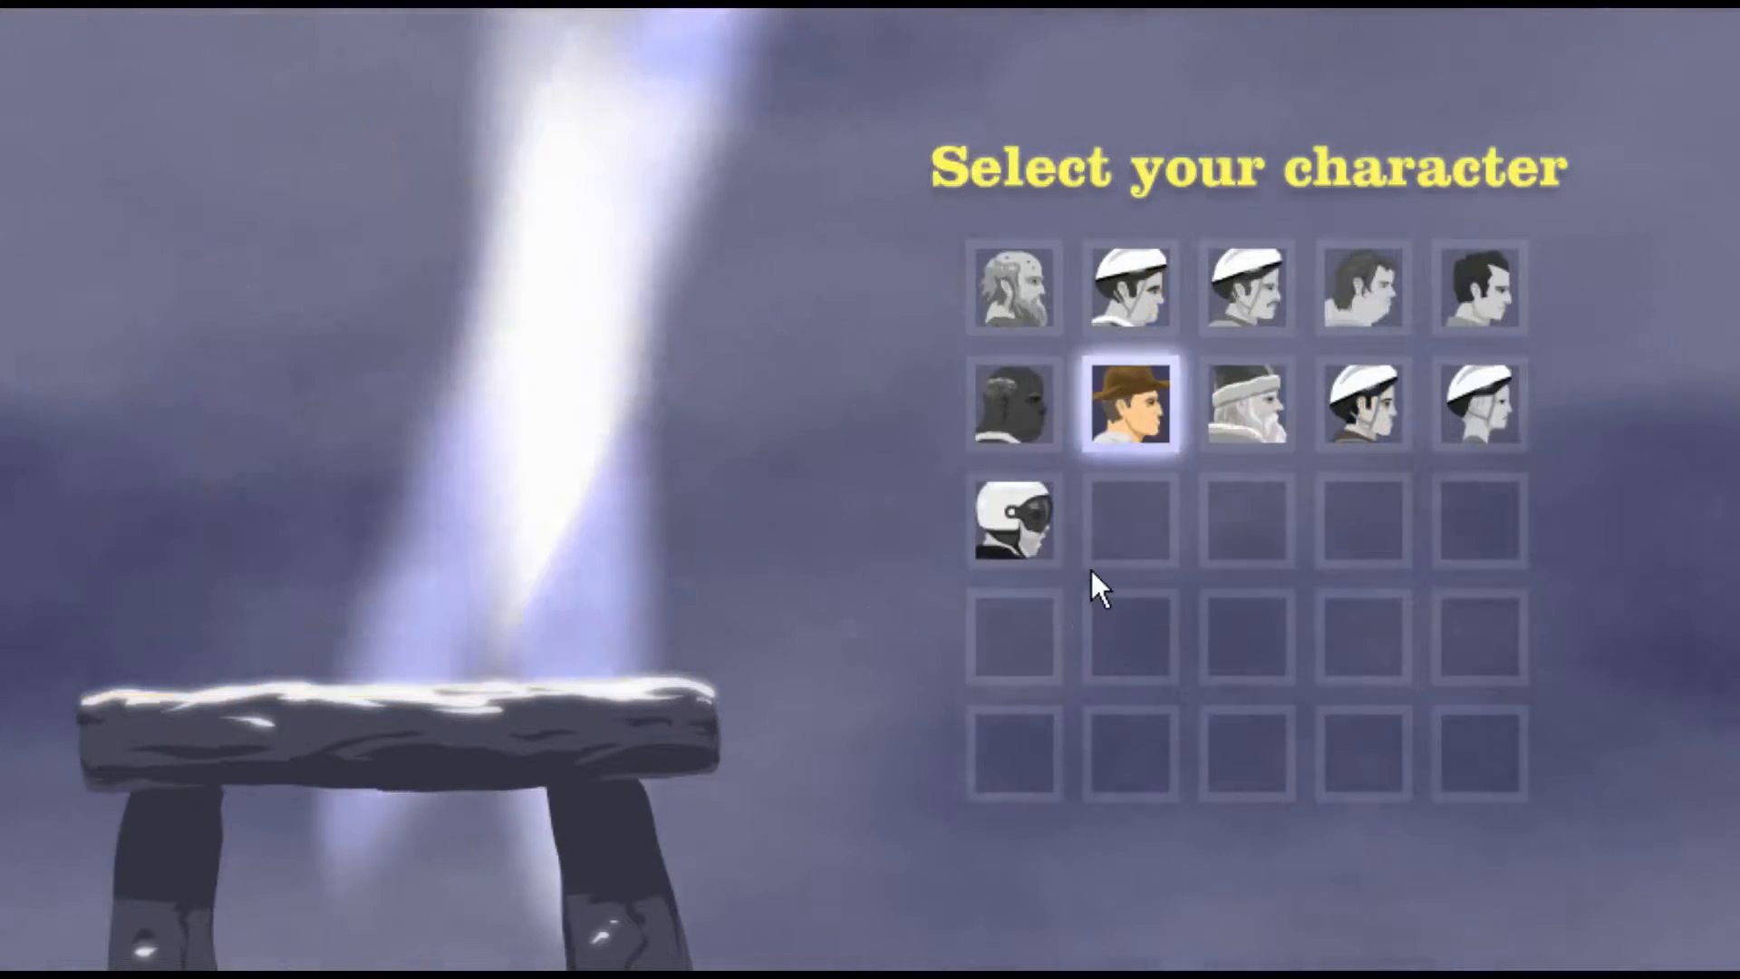
pyautogui.click(1475, 289)
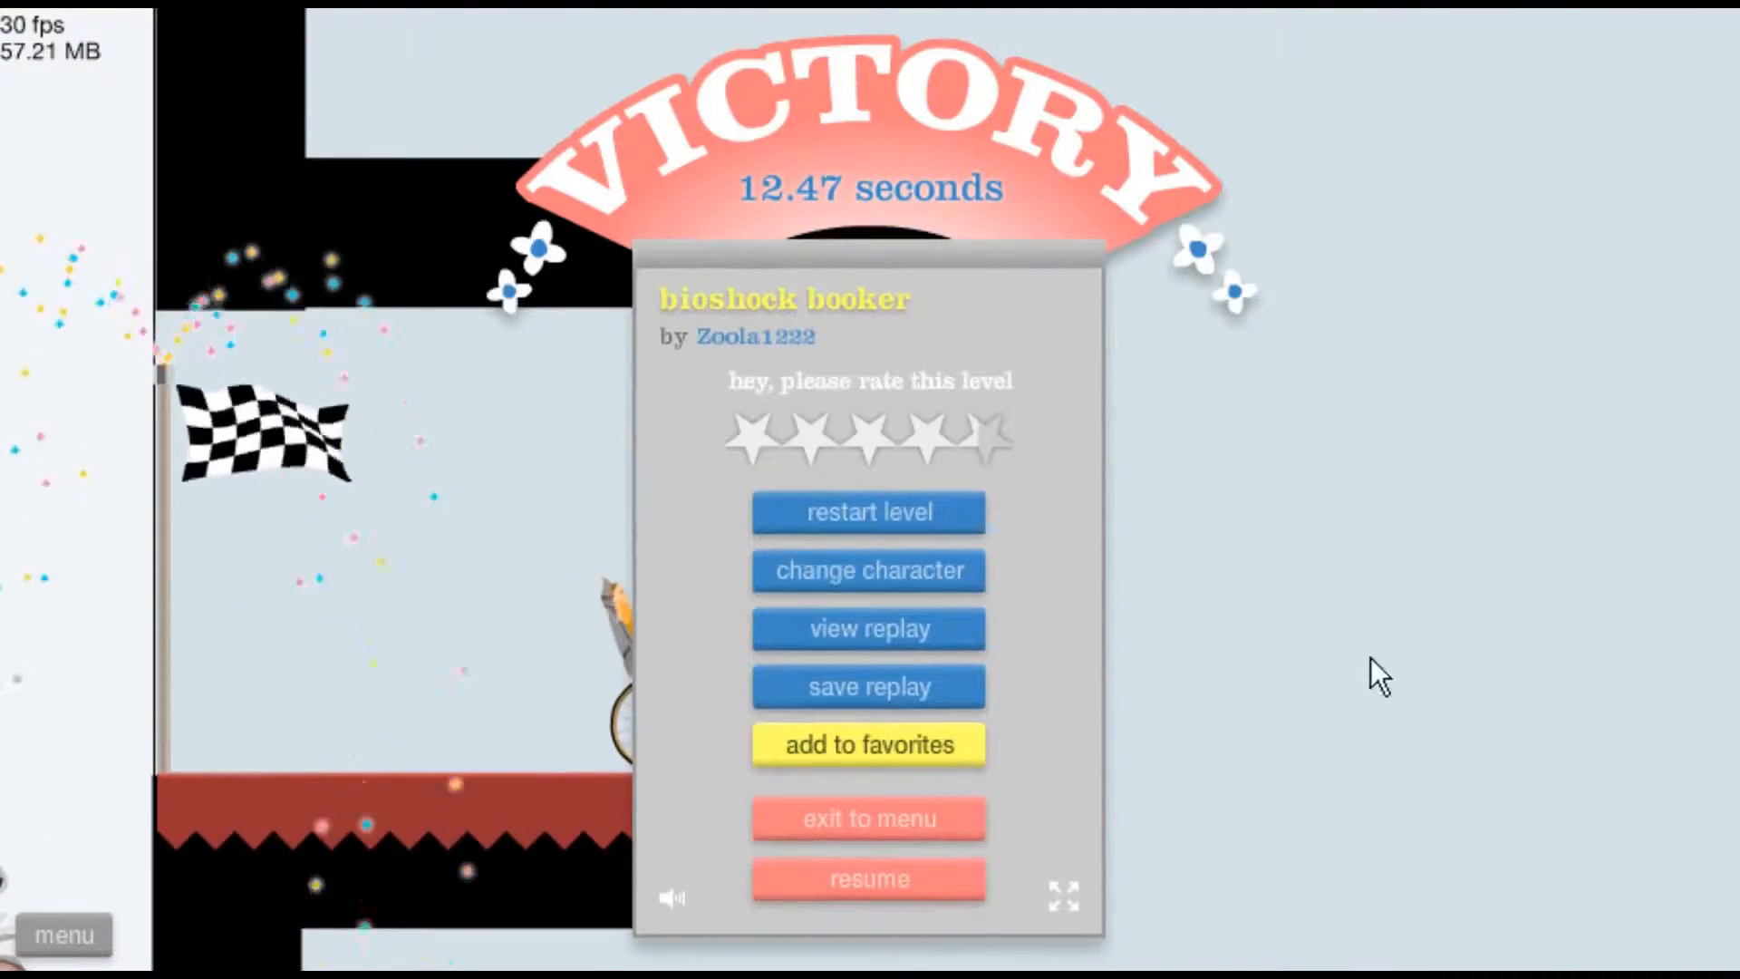
# Play Bottle Run -- Master, resuming after one pause, win in 9.43 seconds and exit to the list
pyautogui.click(869, 819)
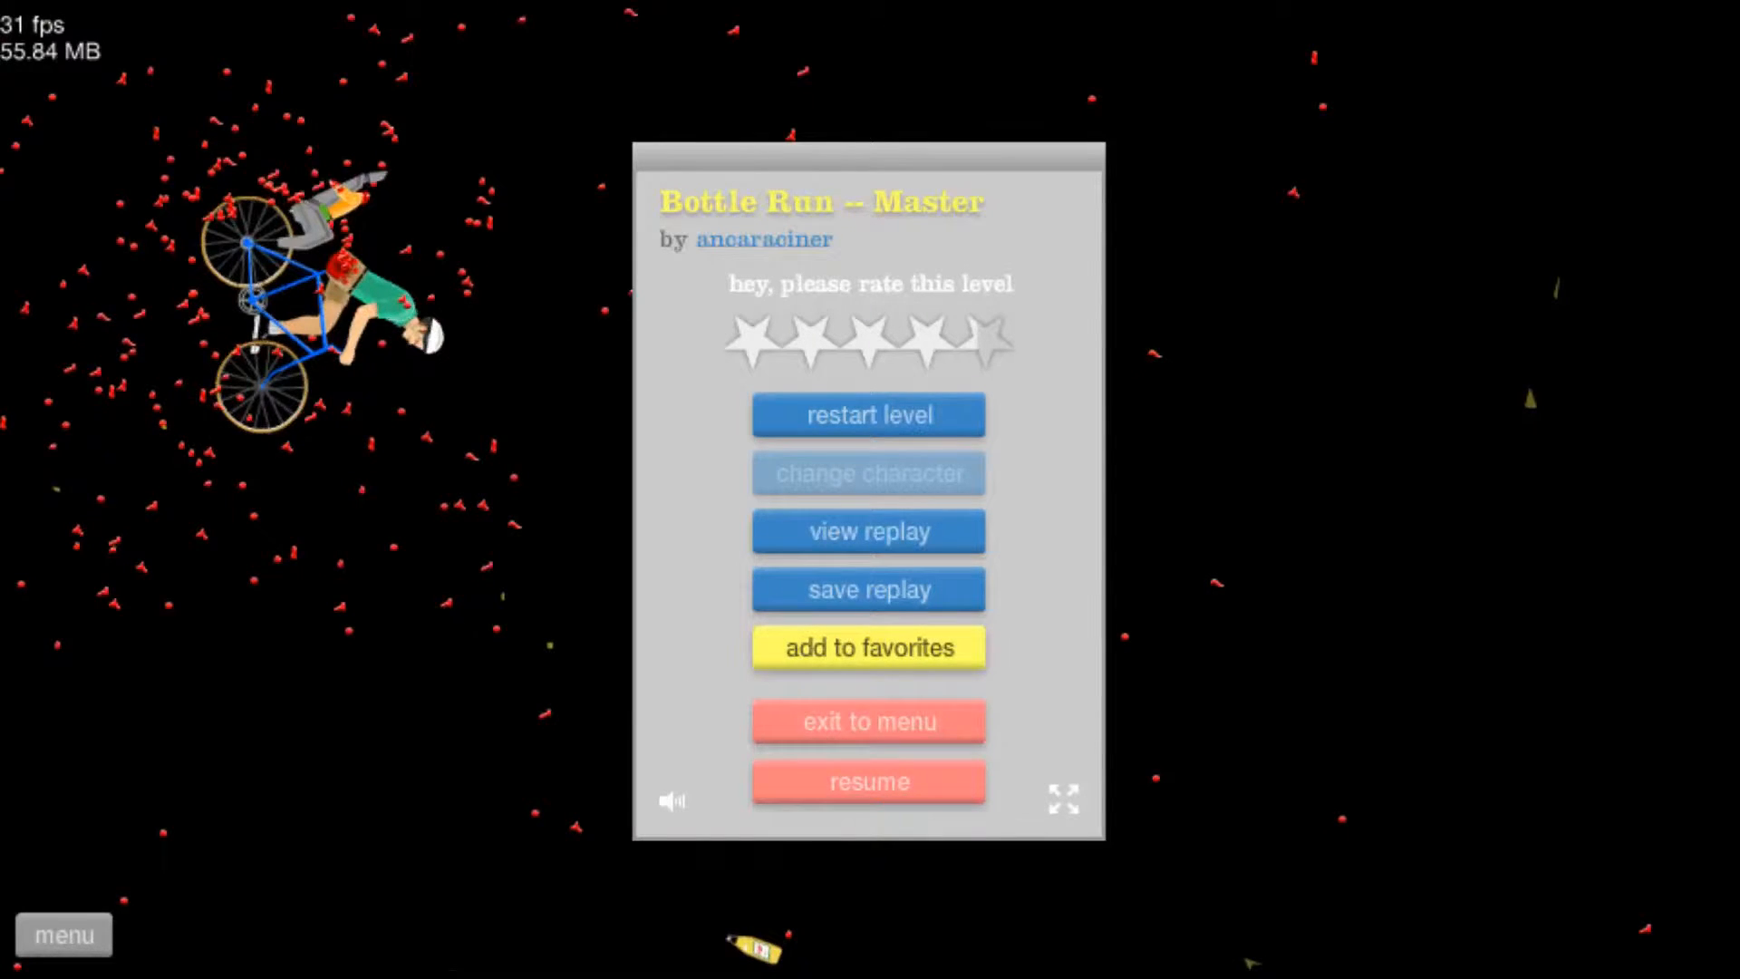
pyautogui.click(868, 413)
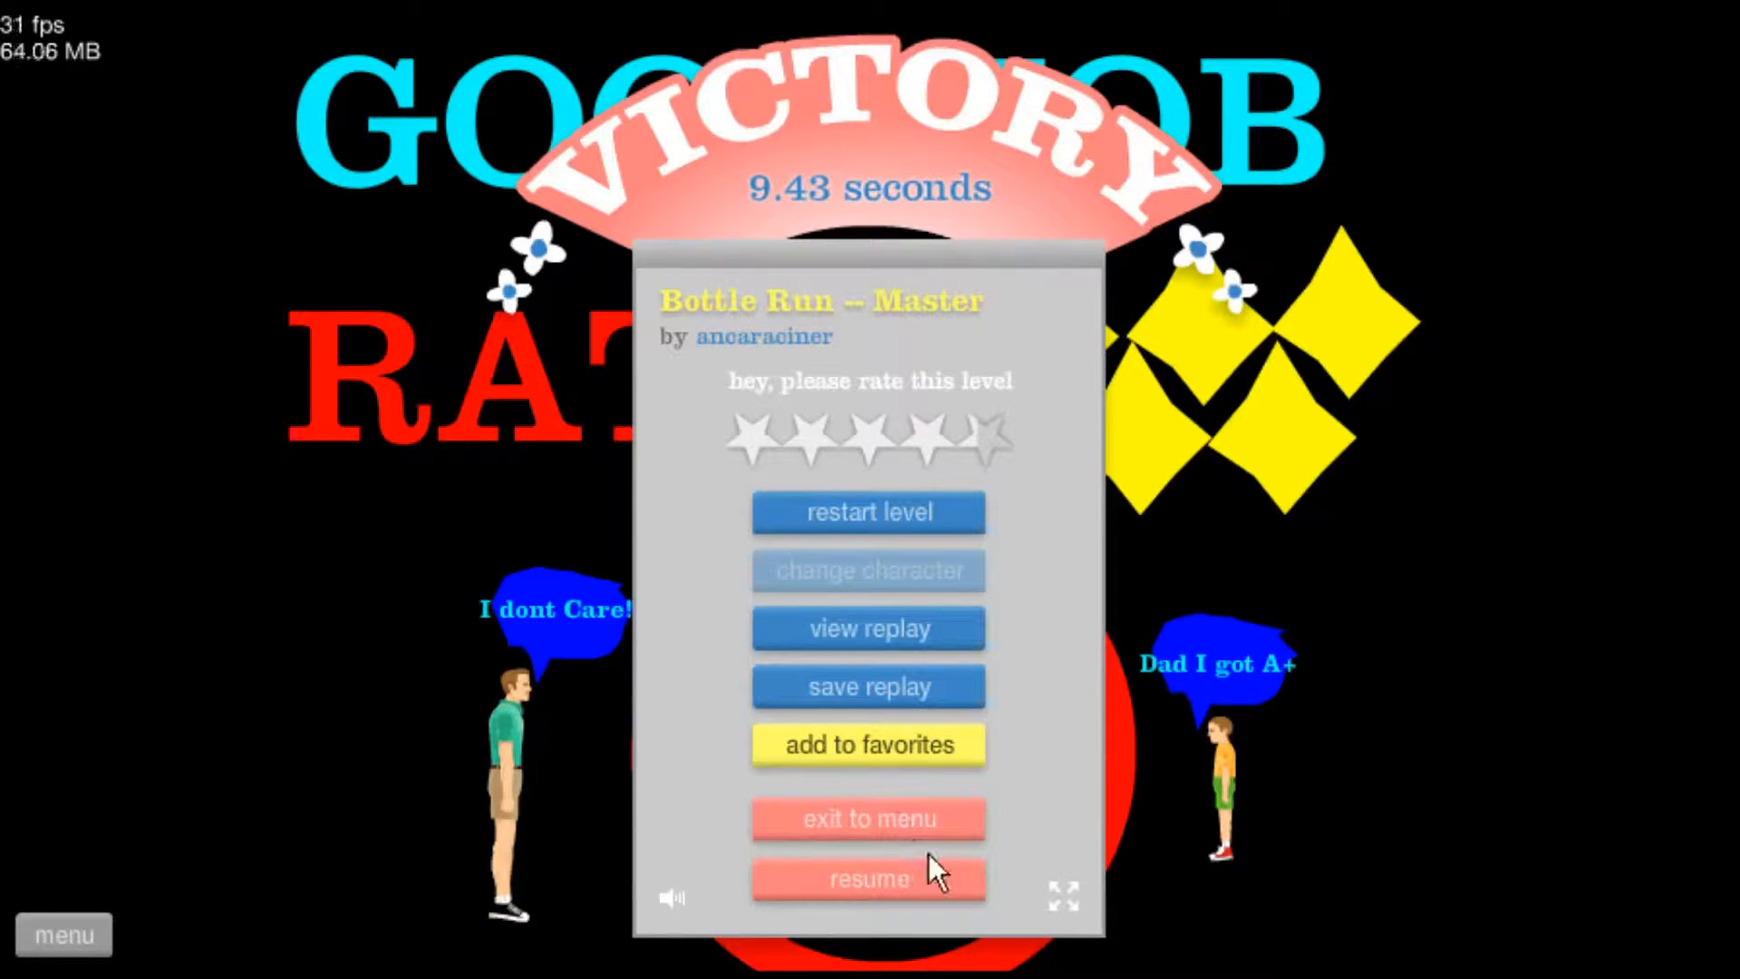
pyautogui.click(868, 819)
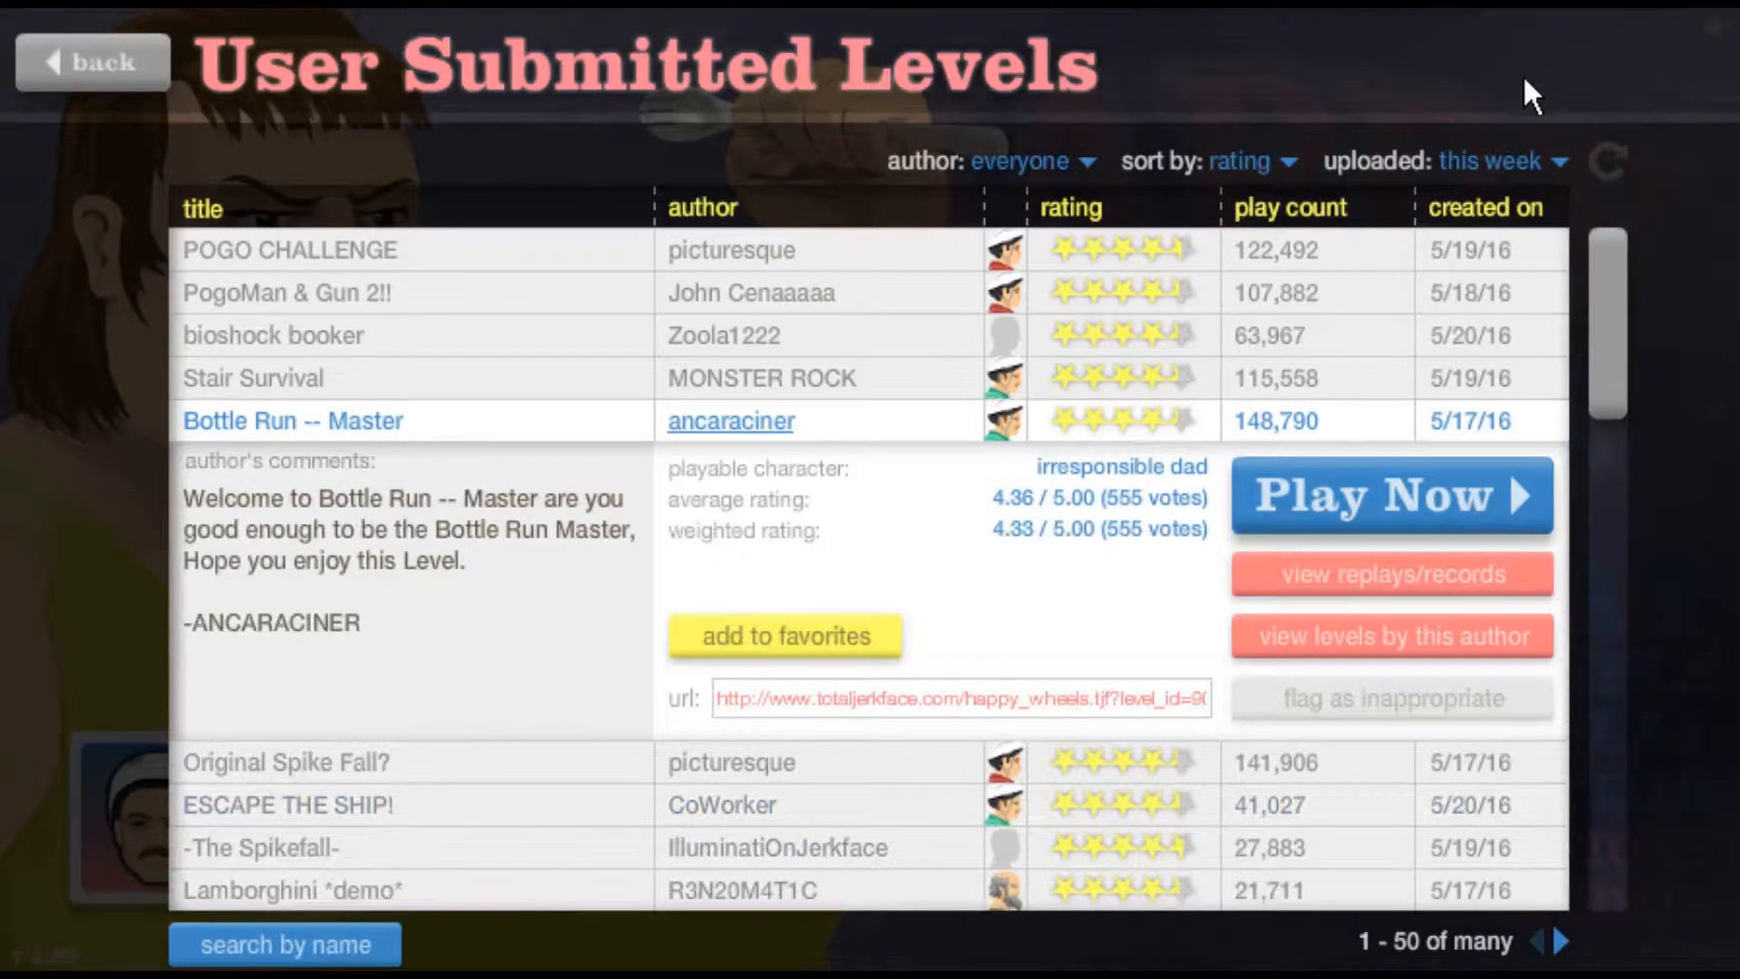
# Play Grab the Ax, starting with Space as told, win in 8.60 seconds and exit the level
pyautogui.click(1390, 497)
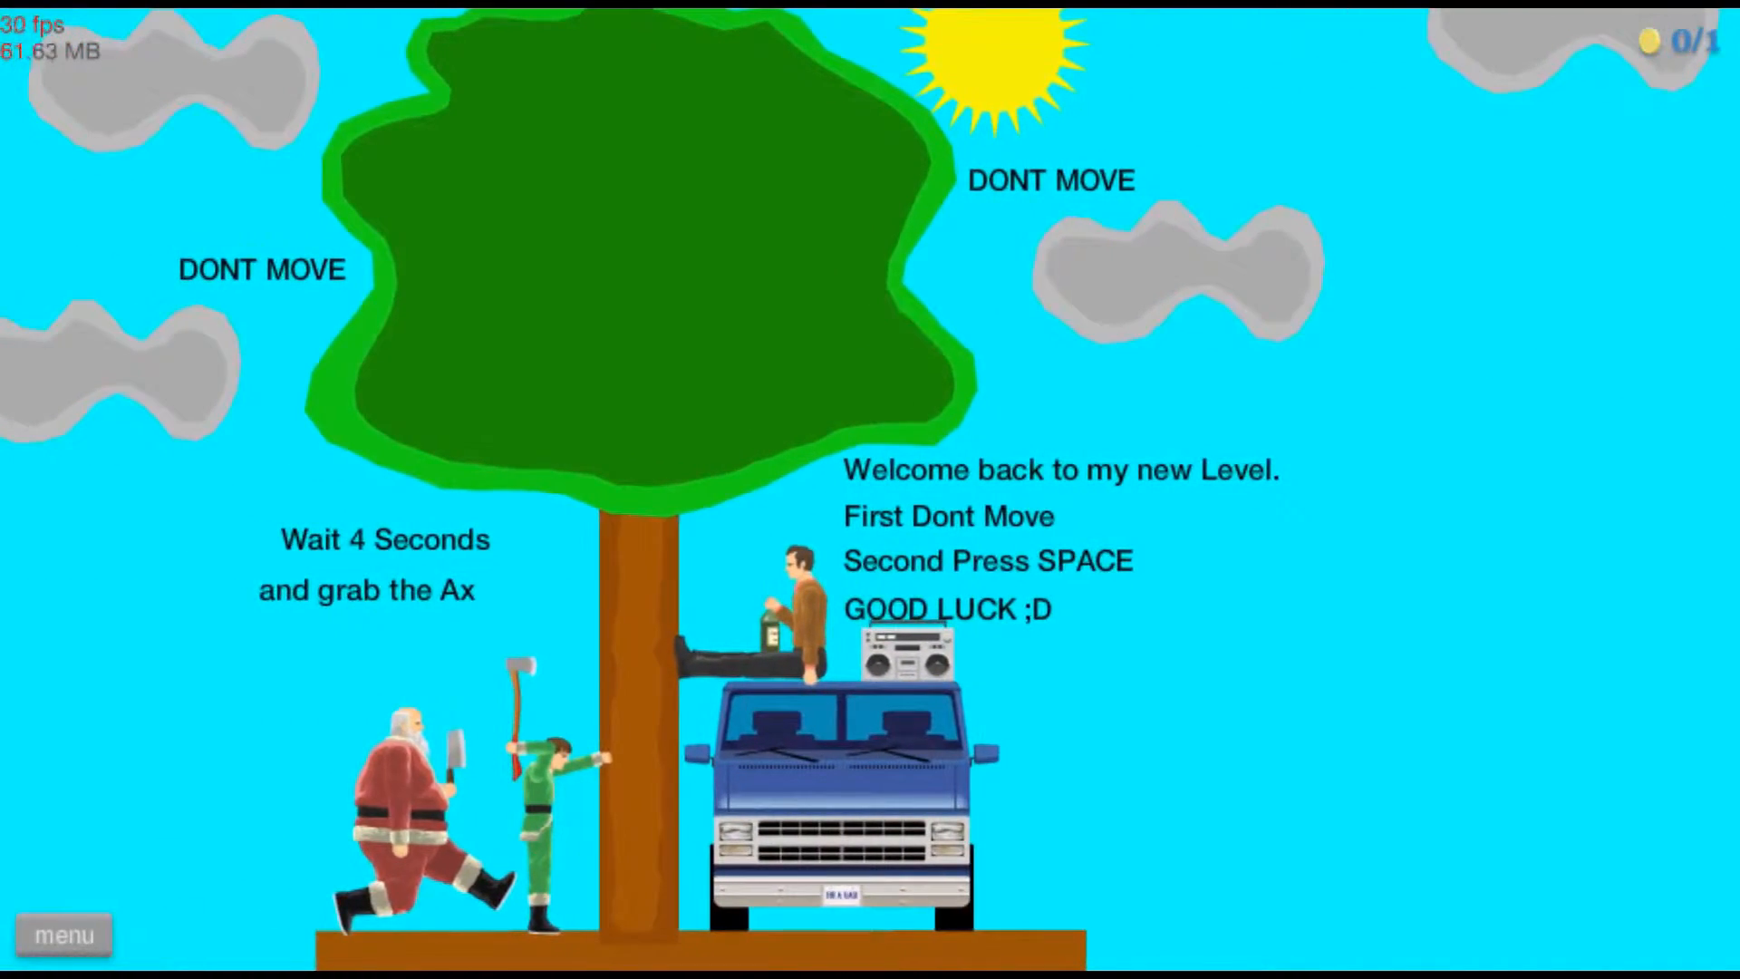
pyautogui.press('space')
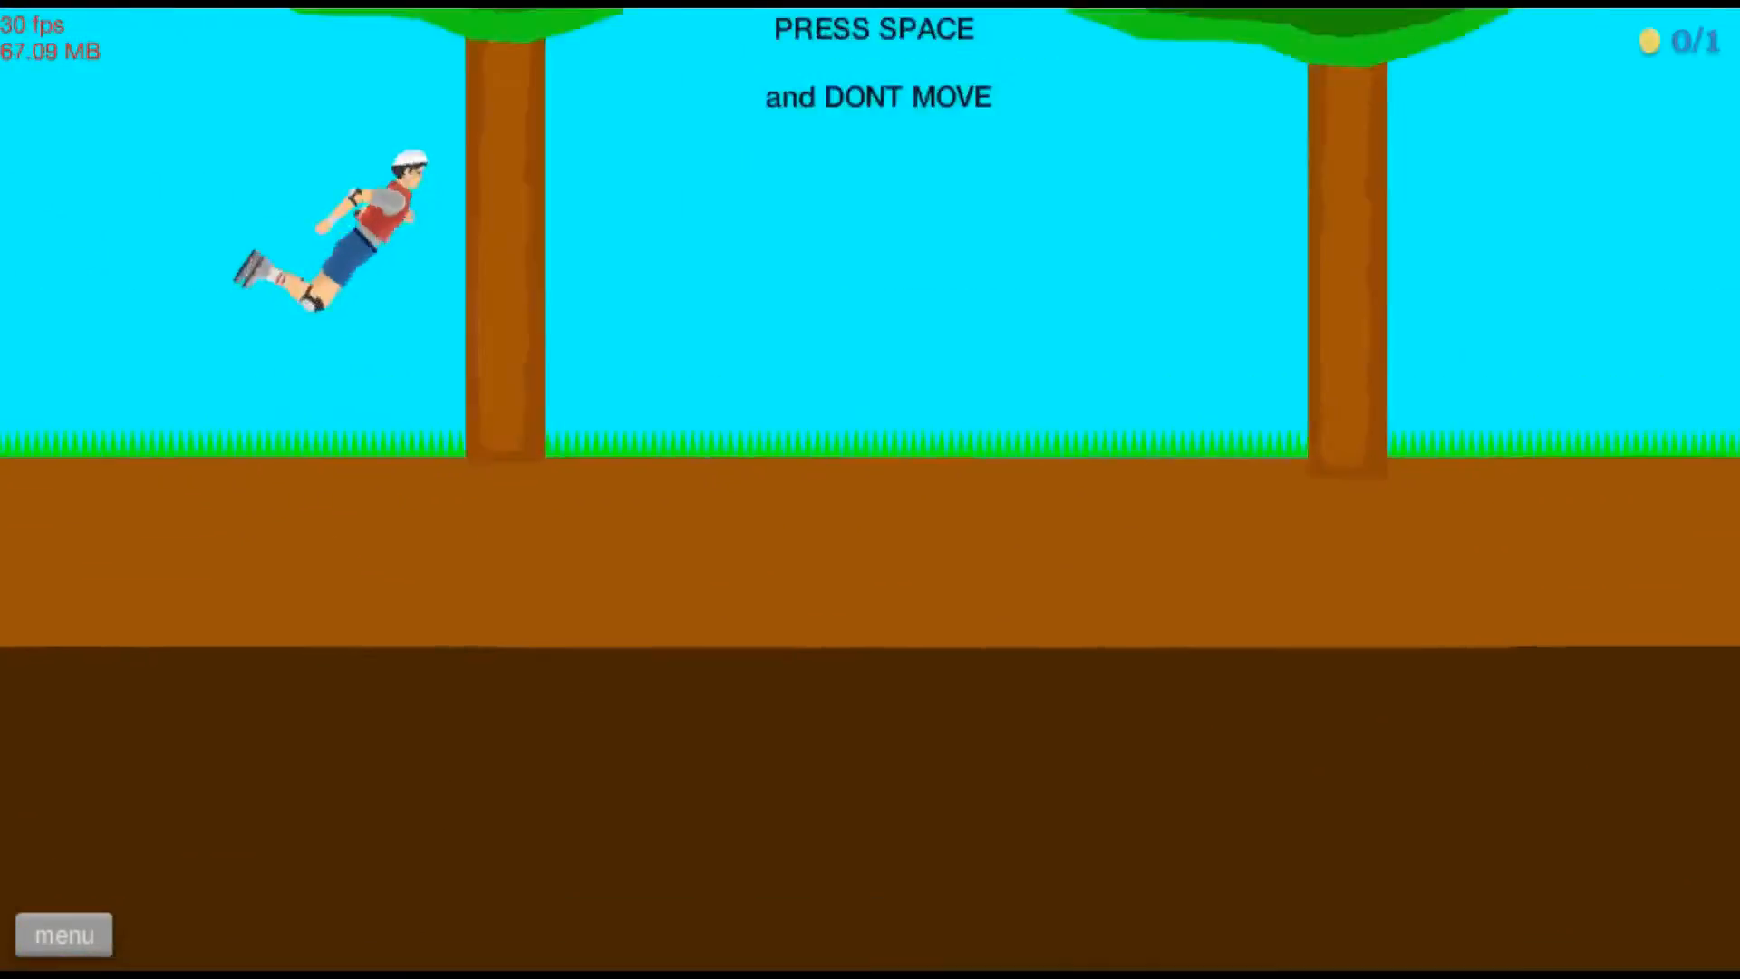
pyautogui.press('space')
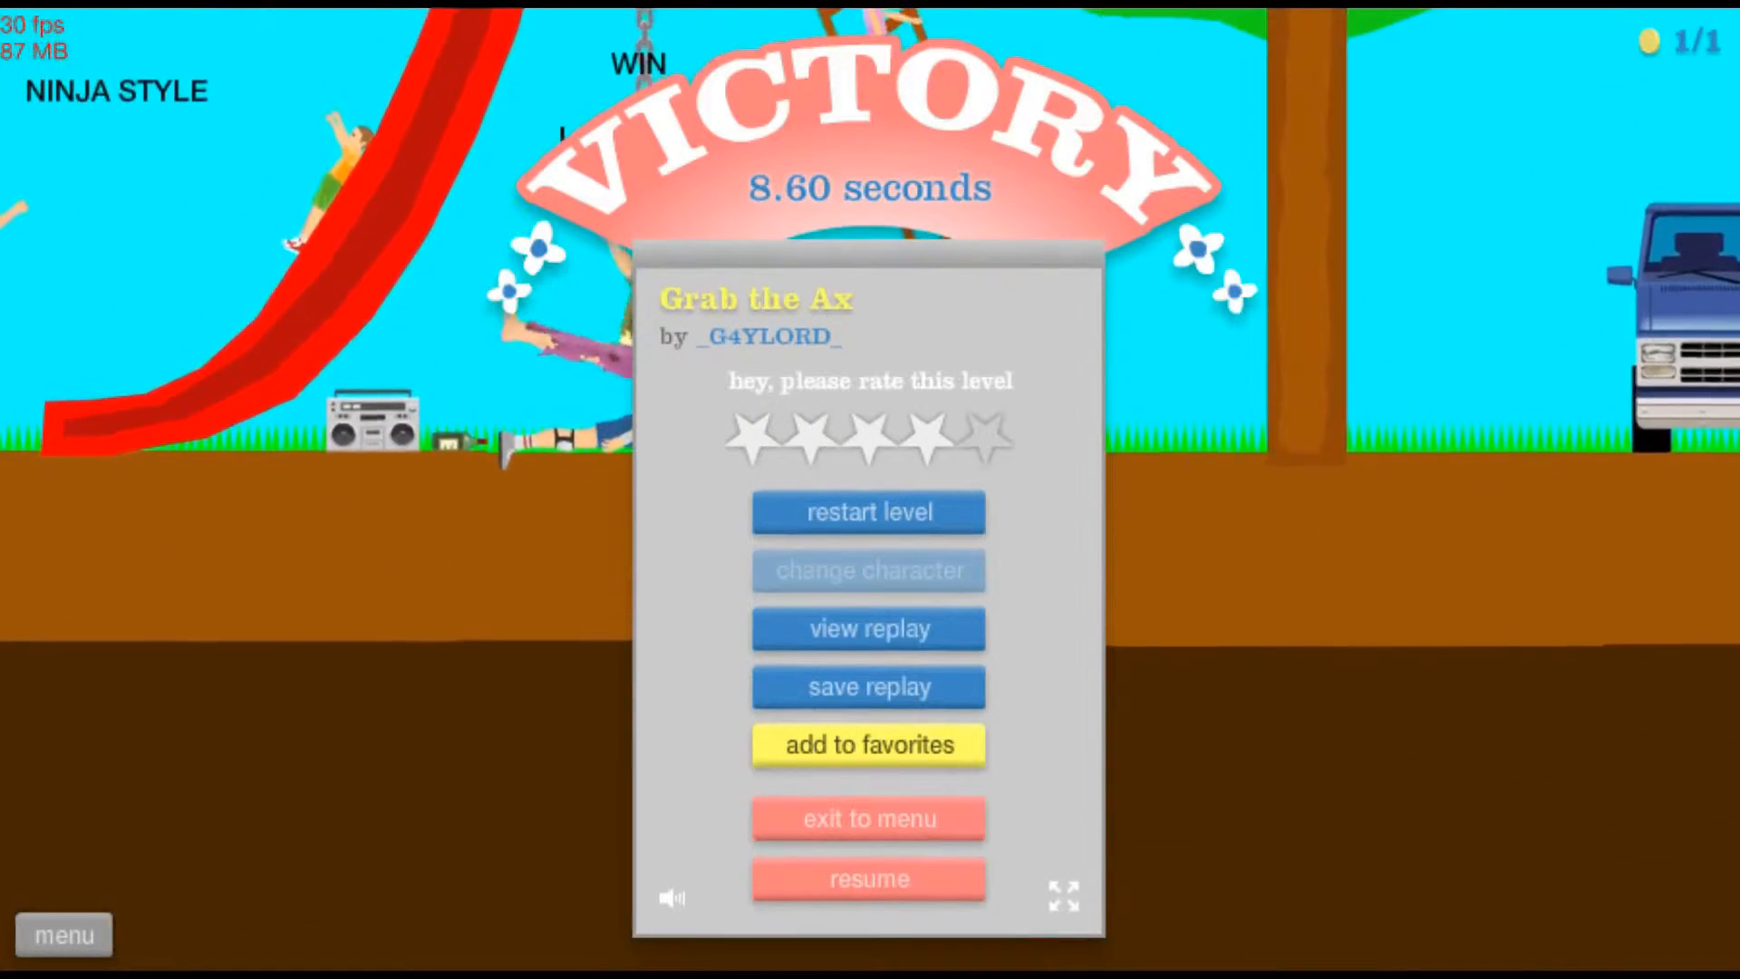
pyautogui.click(869, 818)
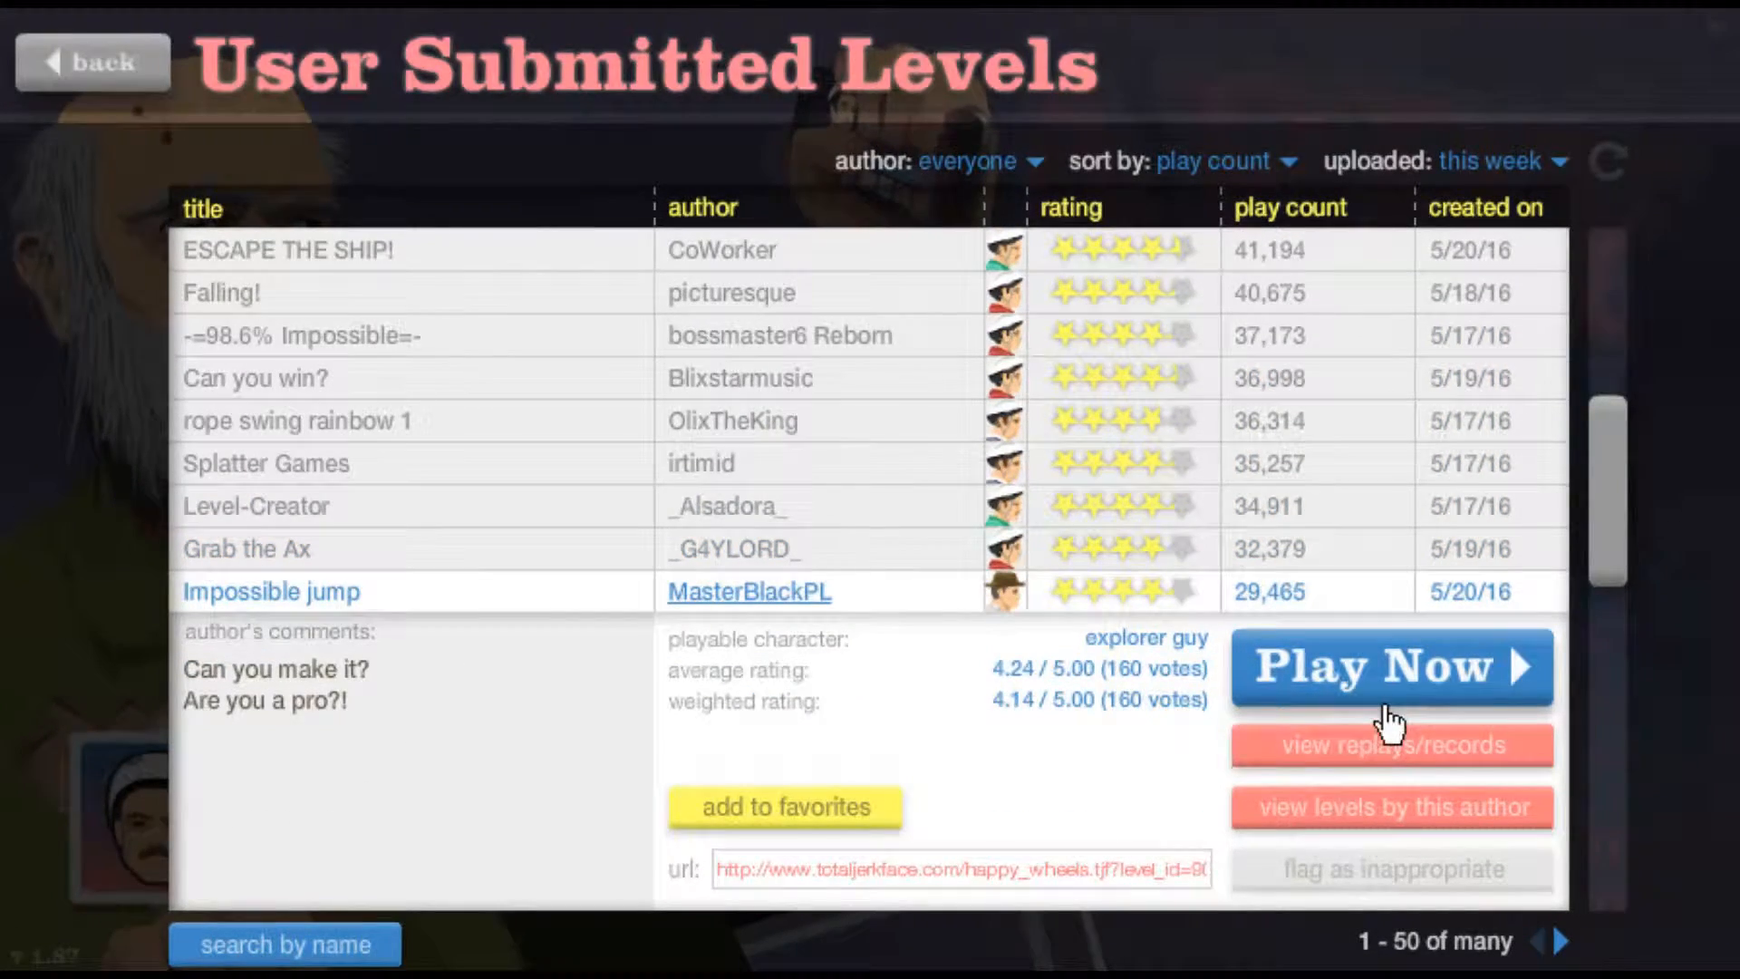
# Start Impossible jump and restart it from the pause menu after each death
pyautogui.click(1389, 665)
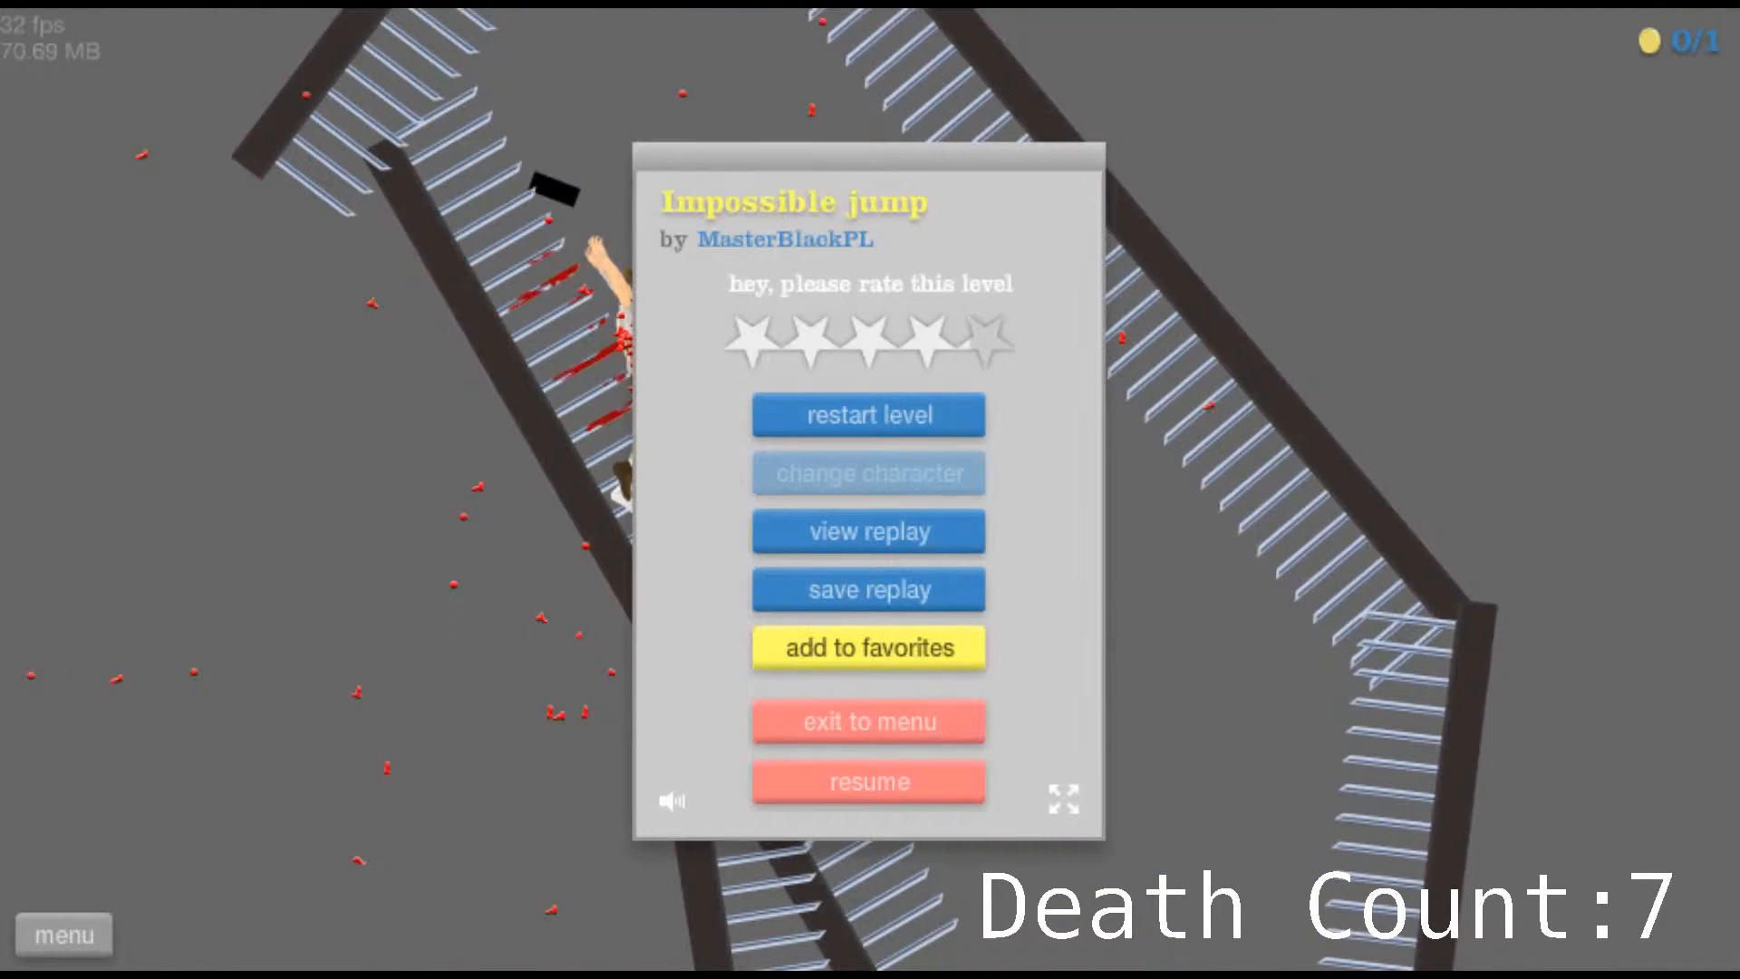
pyautogui.click(868, 414)
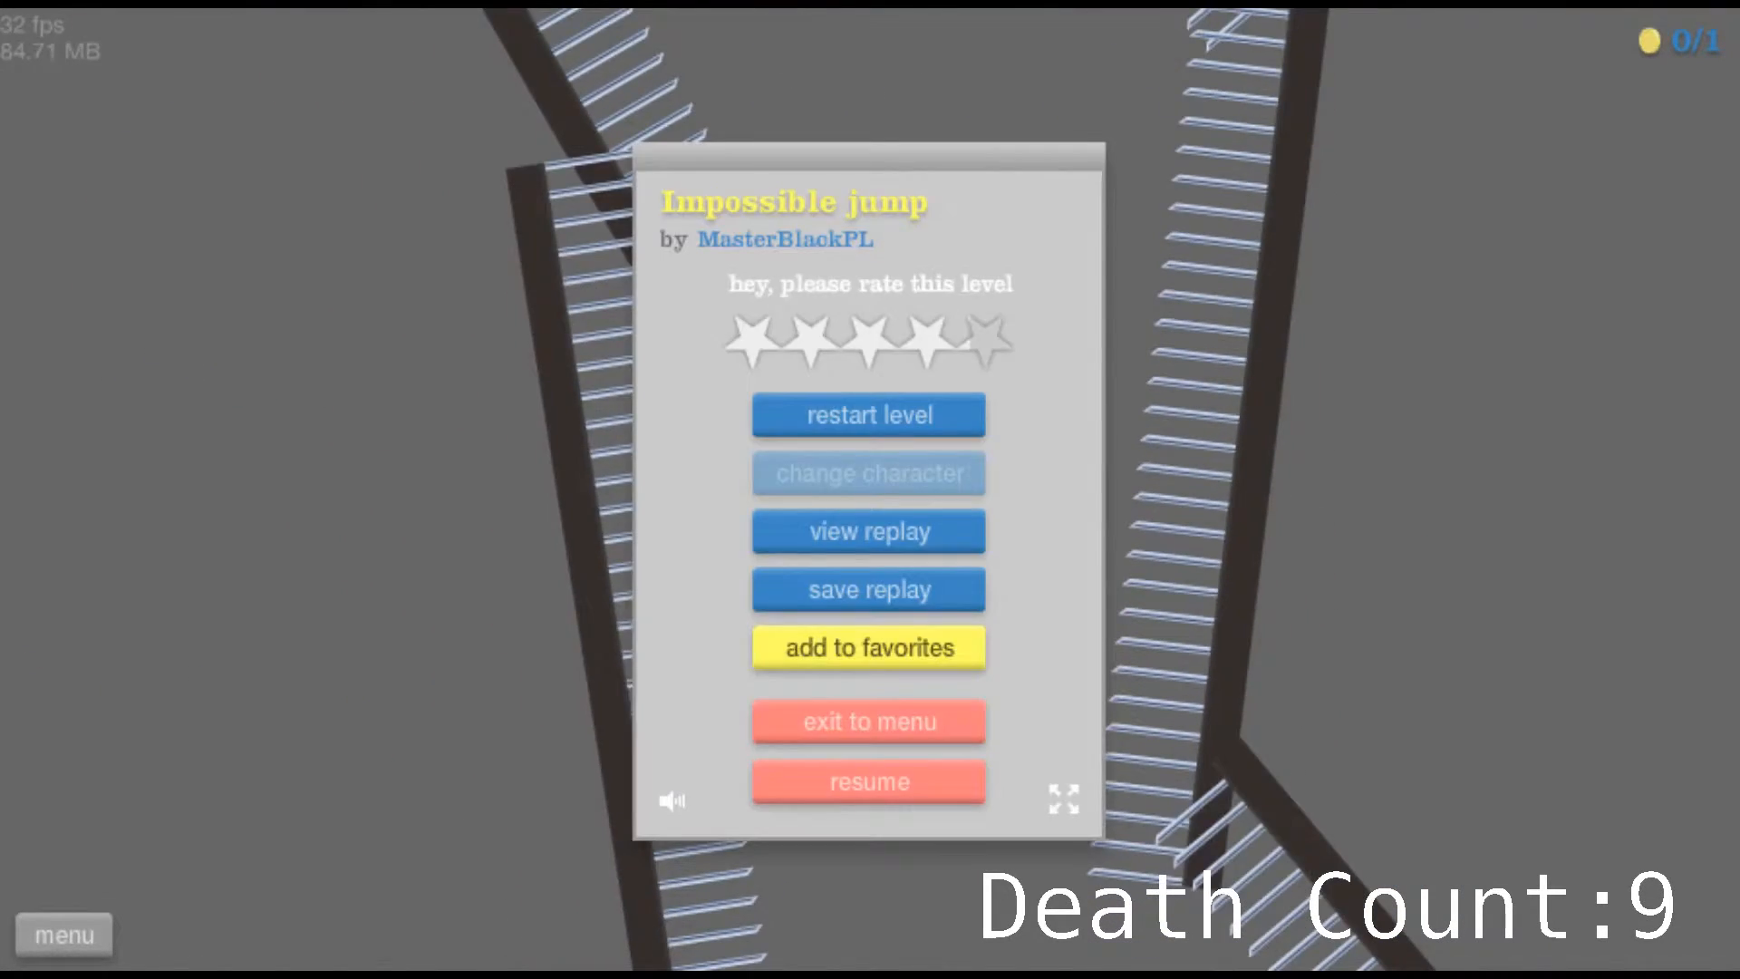
pyautogui.click(868, 781)
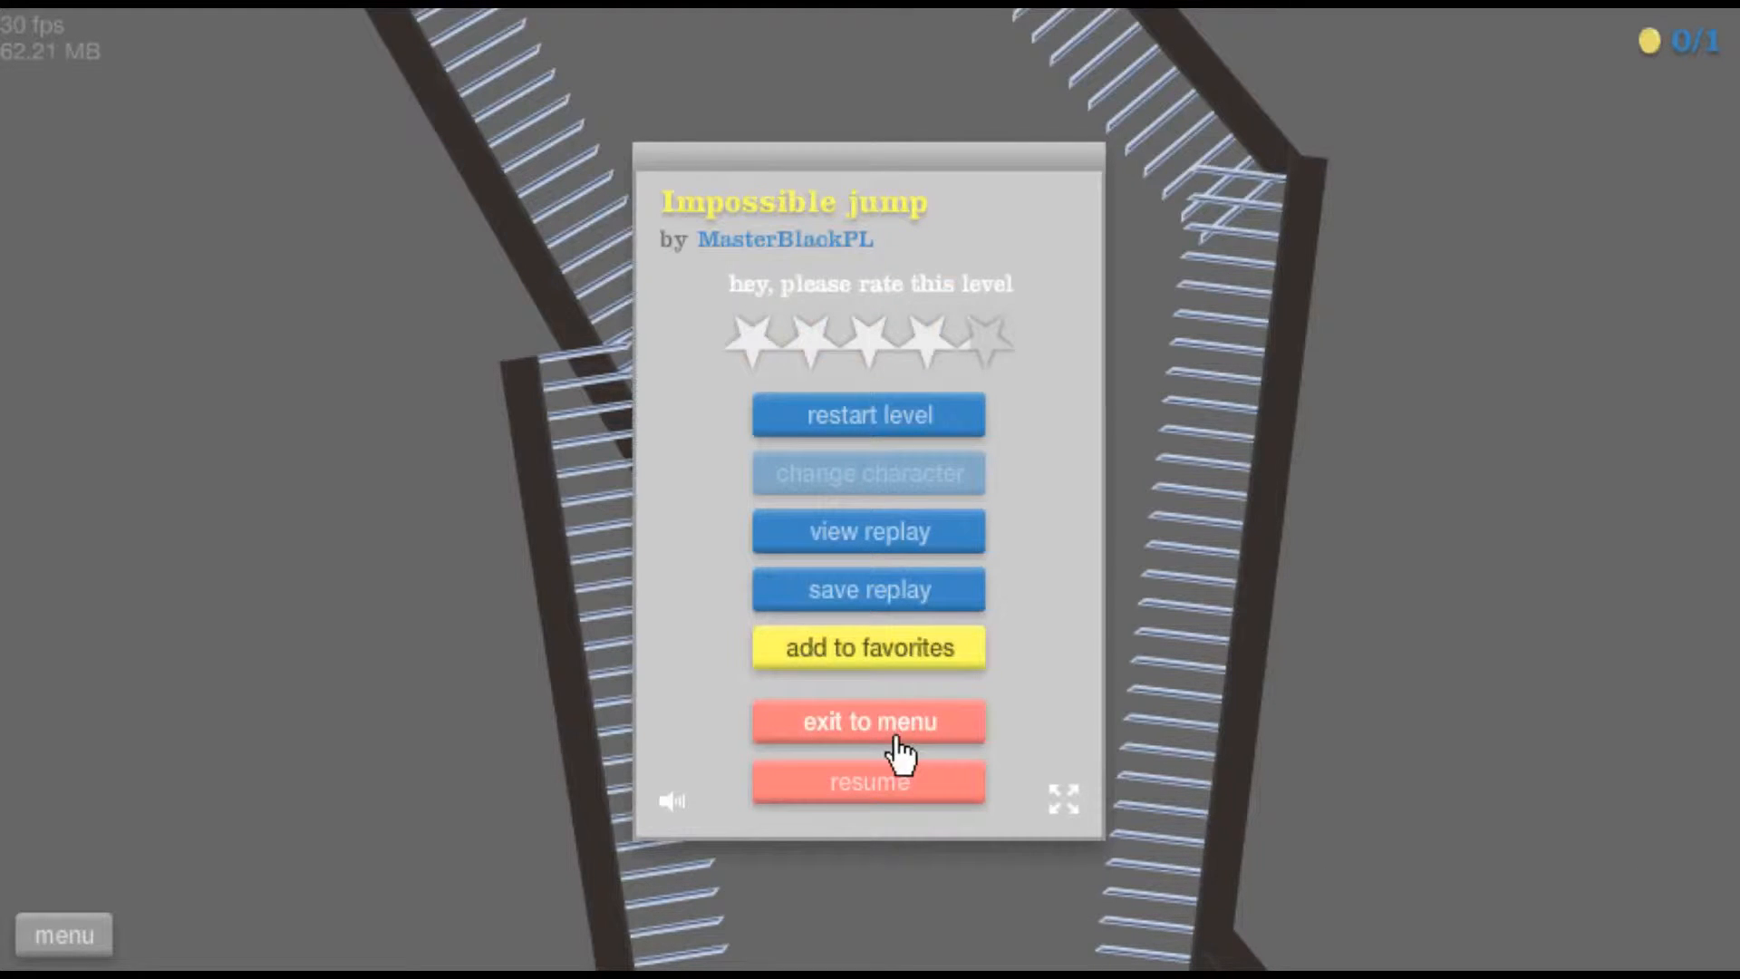
# Exit Impossible jump and move on to the cyan swing-through-the-spikes level
pyautogui.click(868, 473)
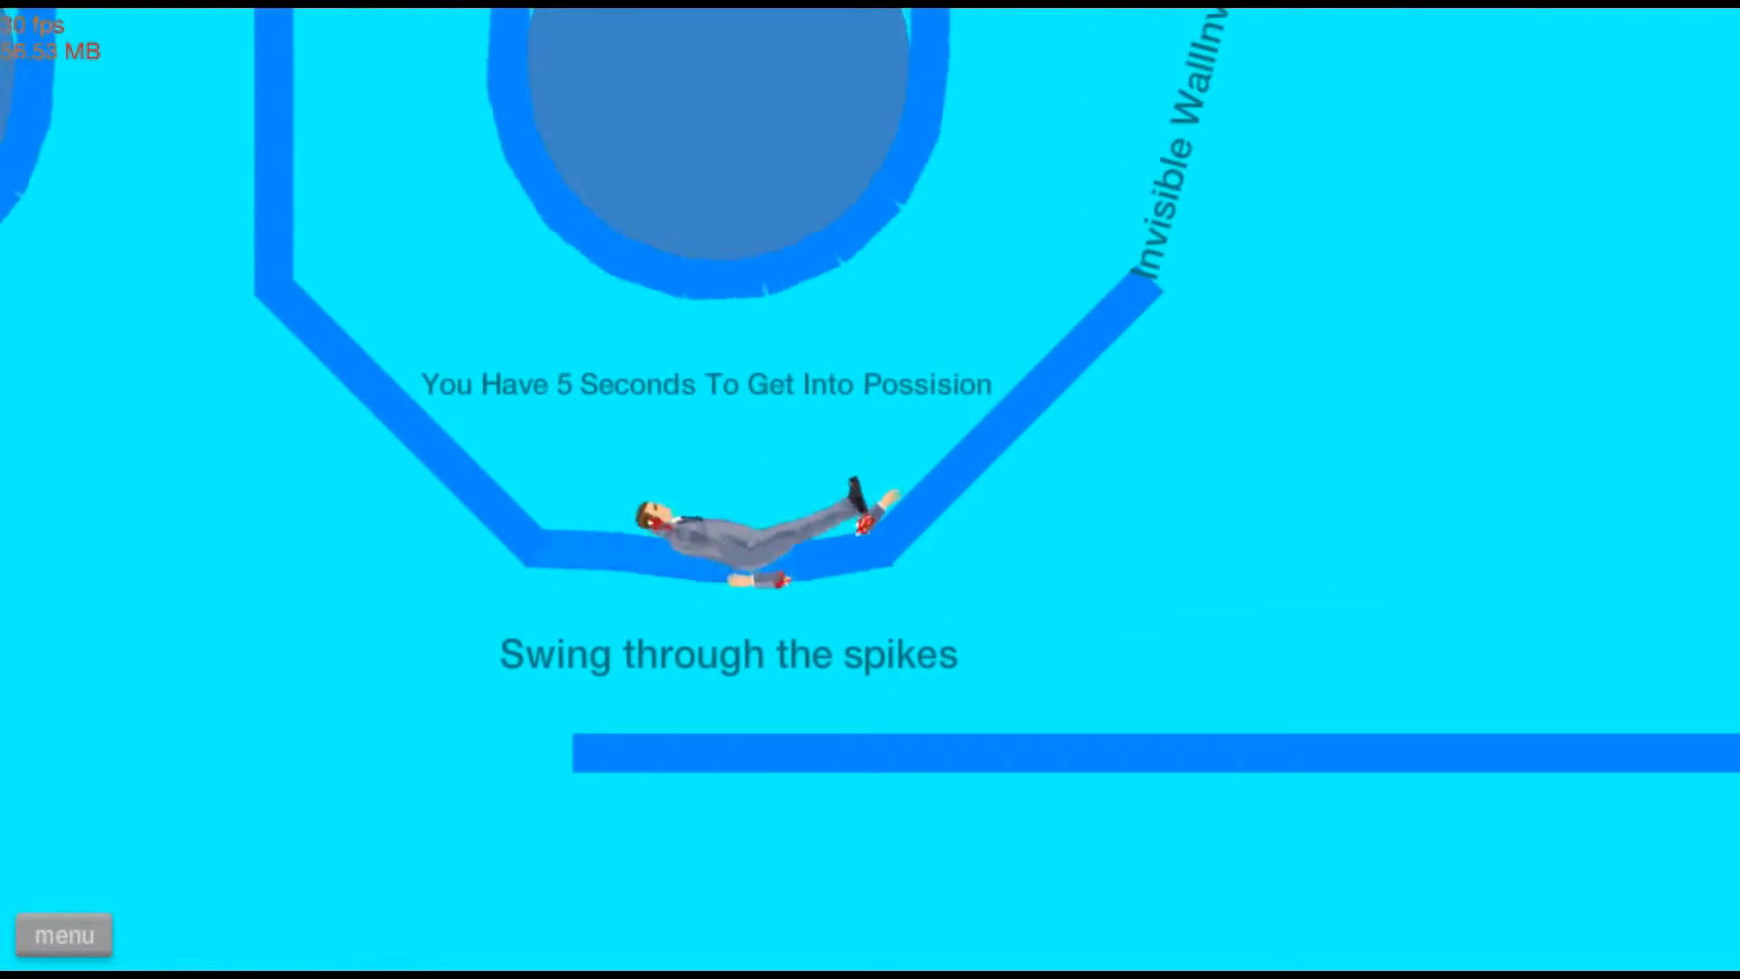
pyautogui.click(63, 935)
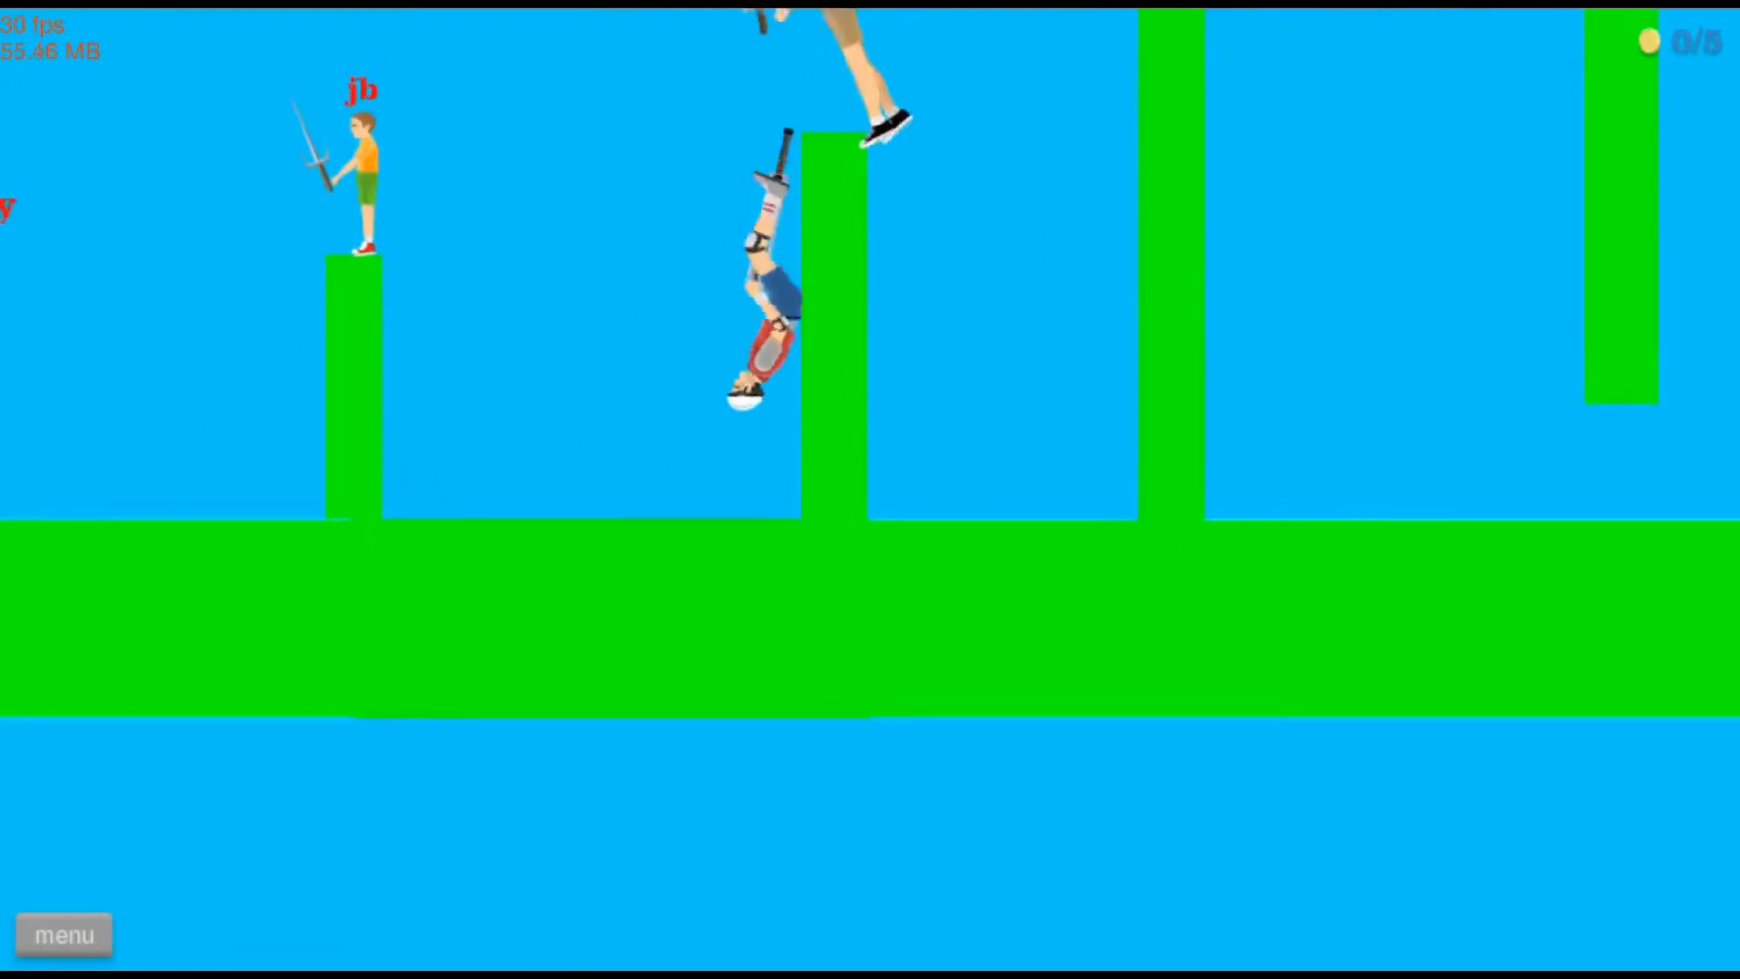
# Bounce across the green pillars fighting the sword players, winning POGO FIGHT in 95.07 seconds
pyautogui.click(64, 933)
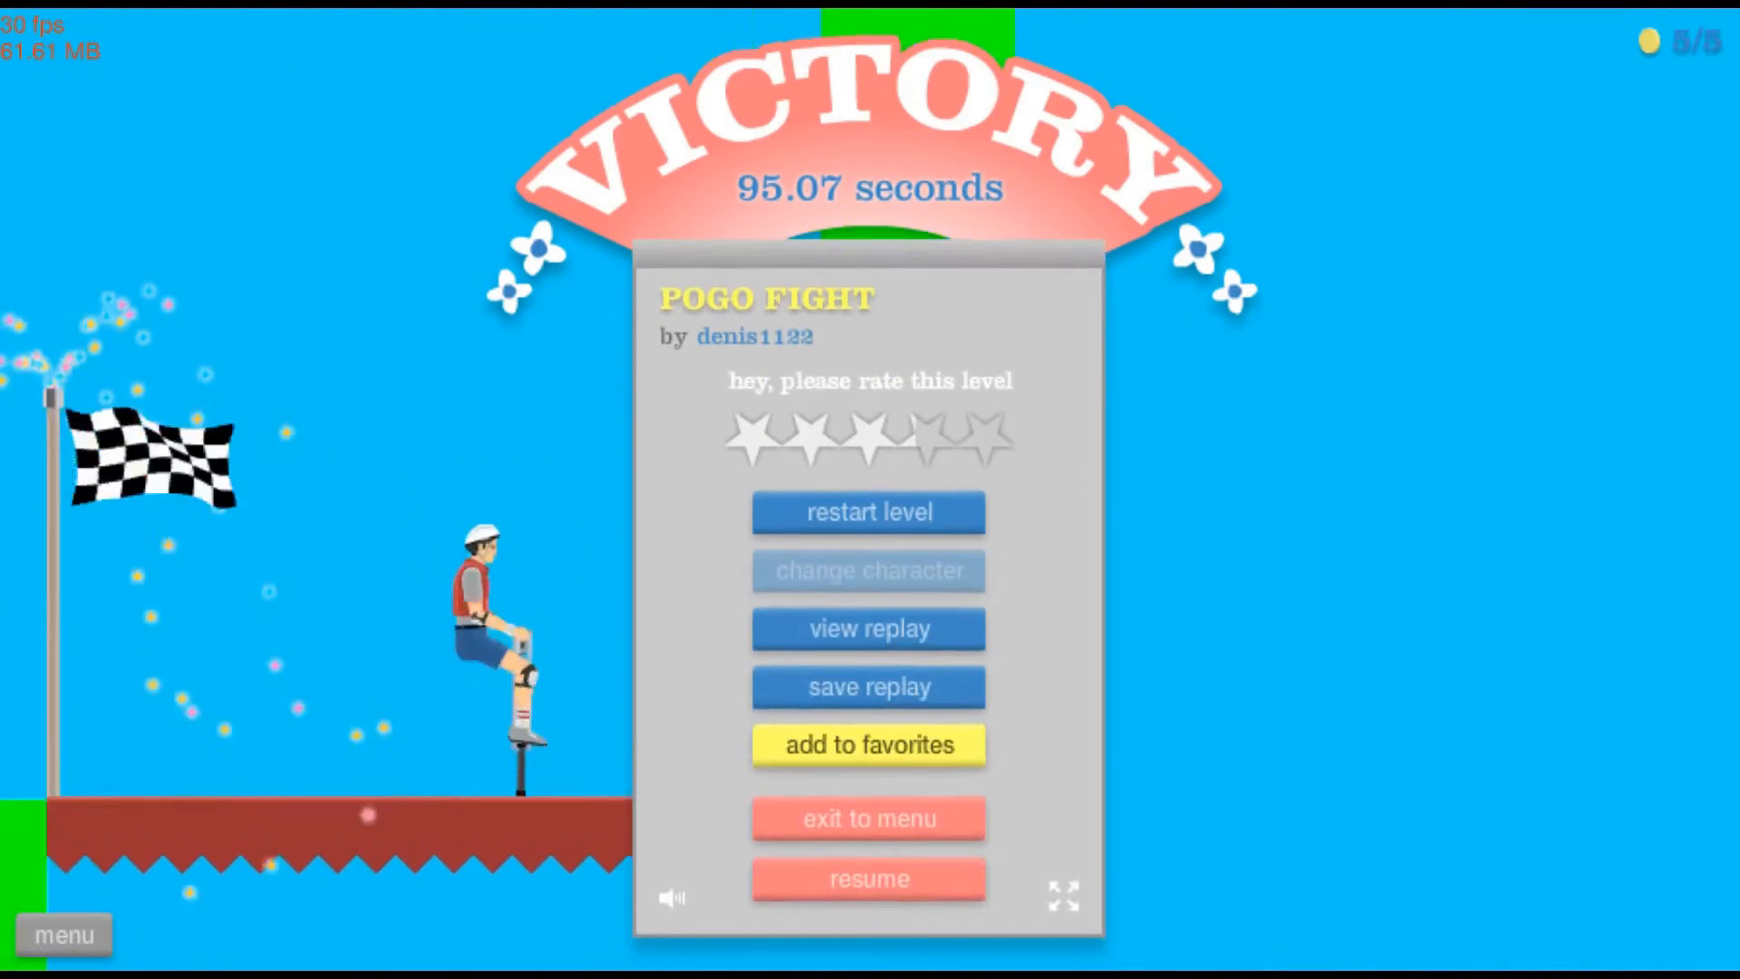
pyautogui.moveTo(1499, 808)
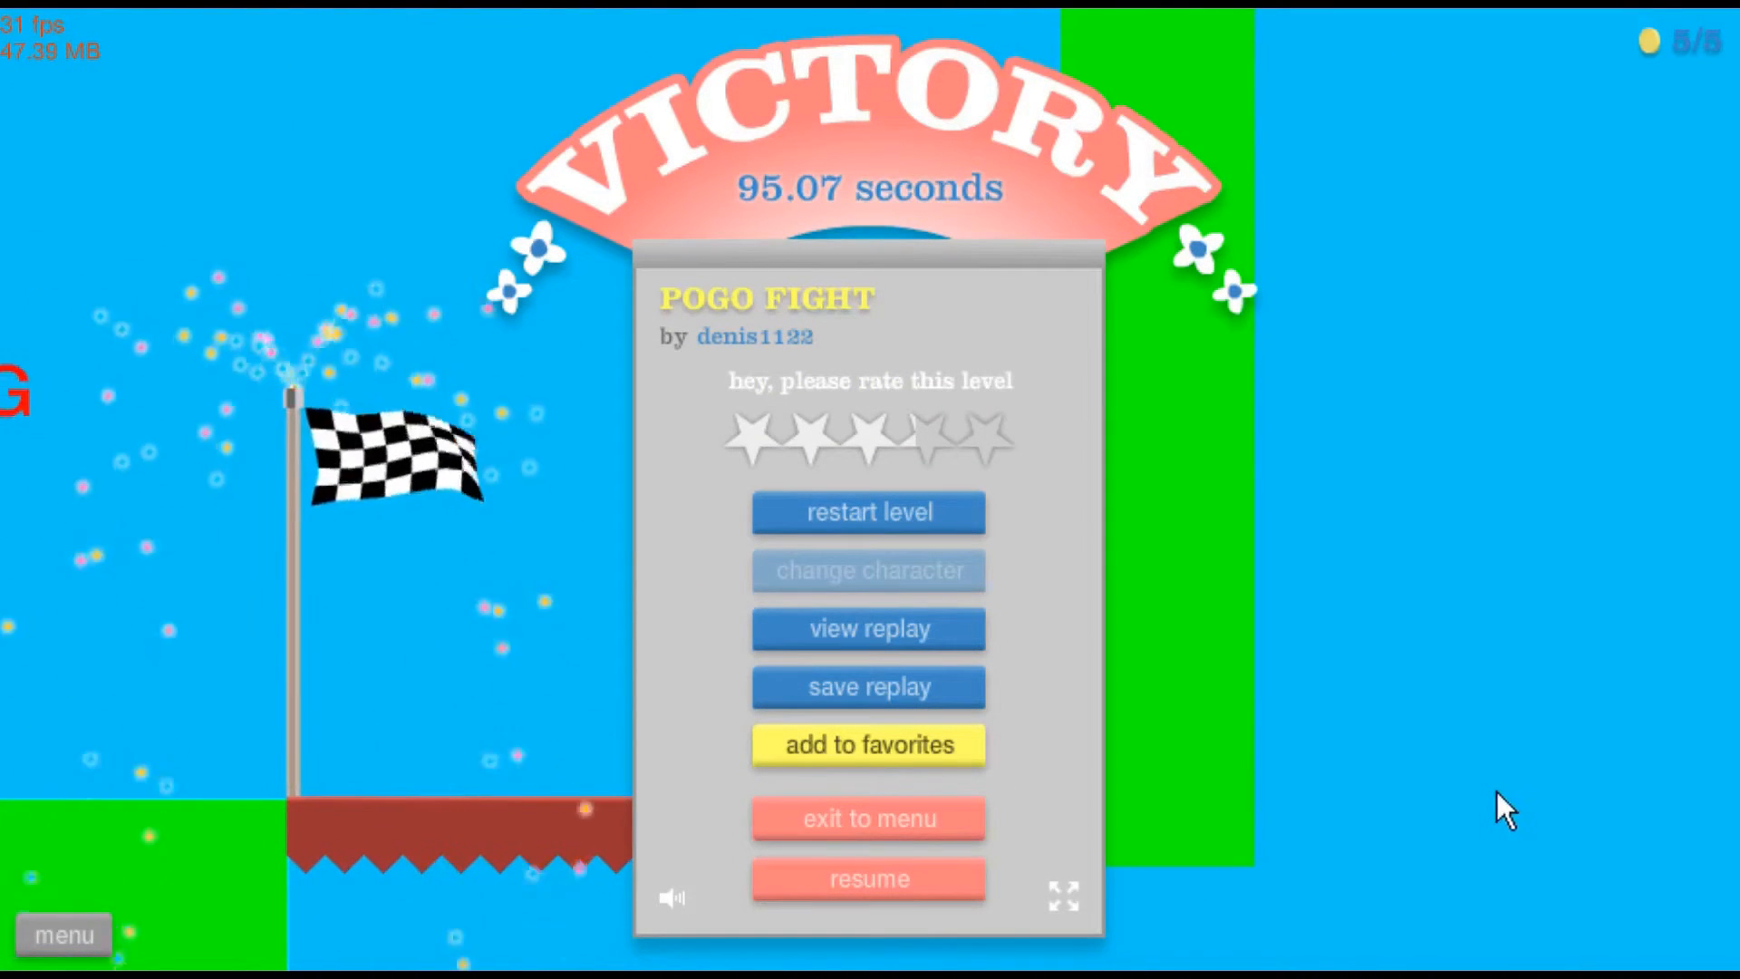
pyautogui.moveTo(943, 794)
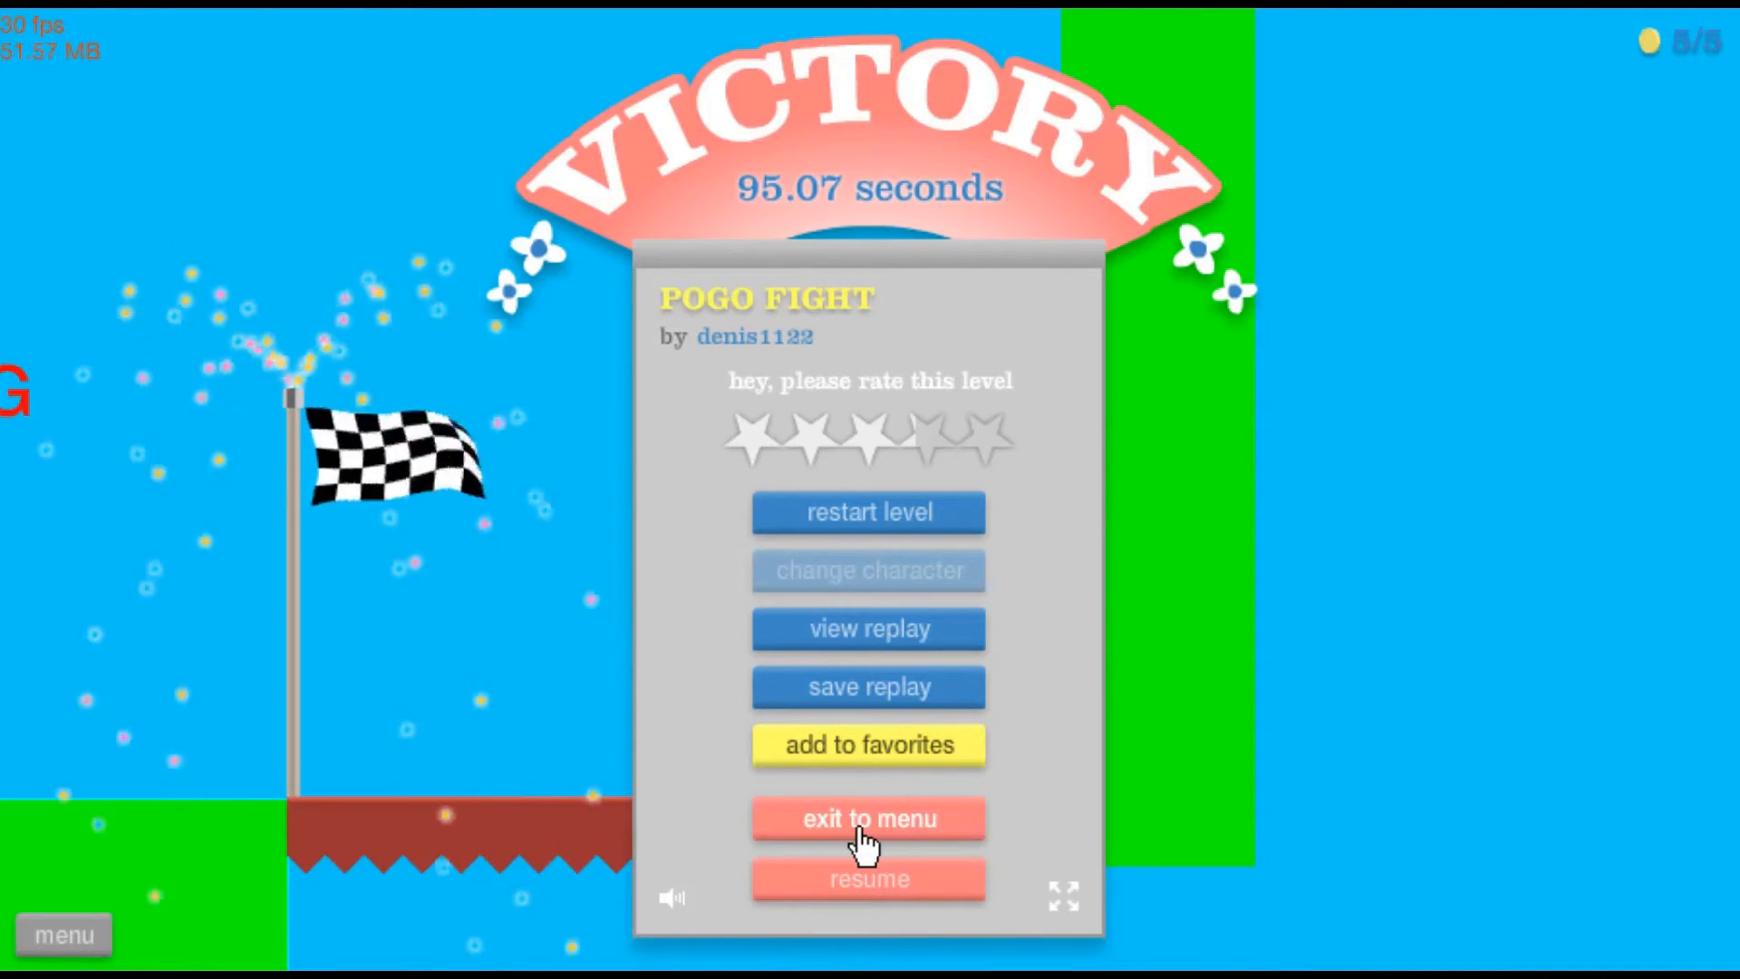
# Exit the finished Pogo Fight level and go on to play sword throw !@$@#$ by MUbluefire
pyautogui.click(869, 819)
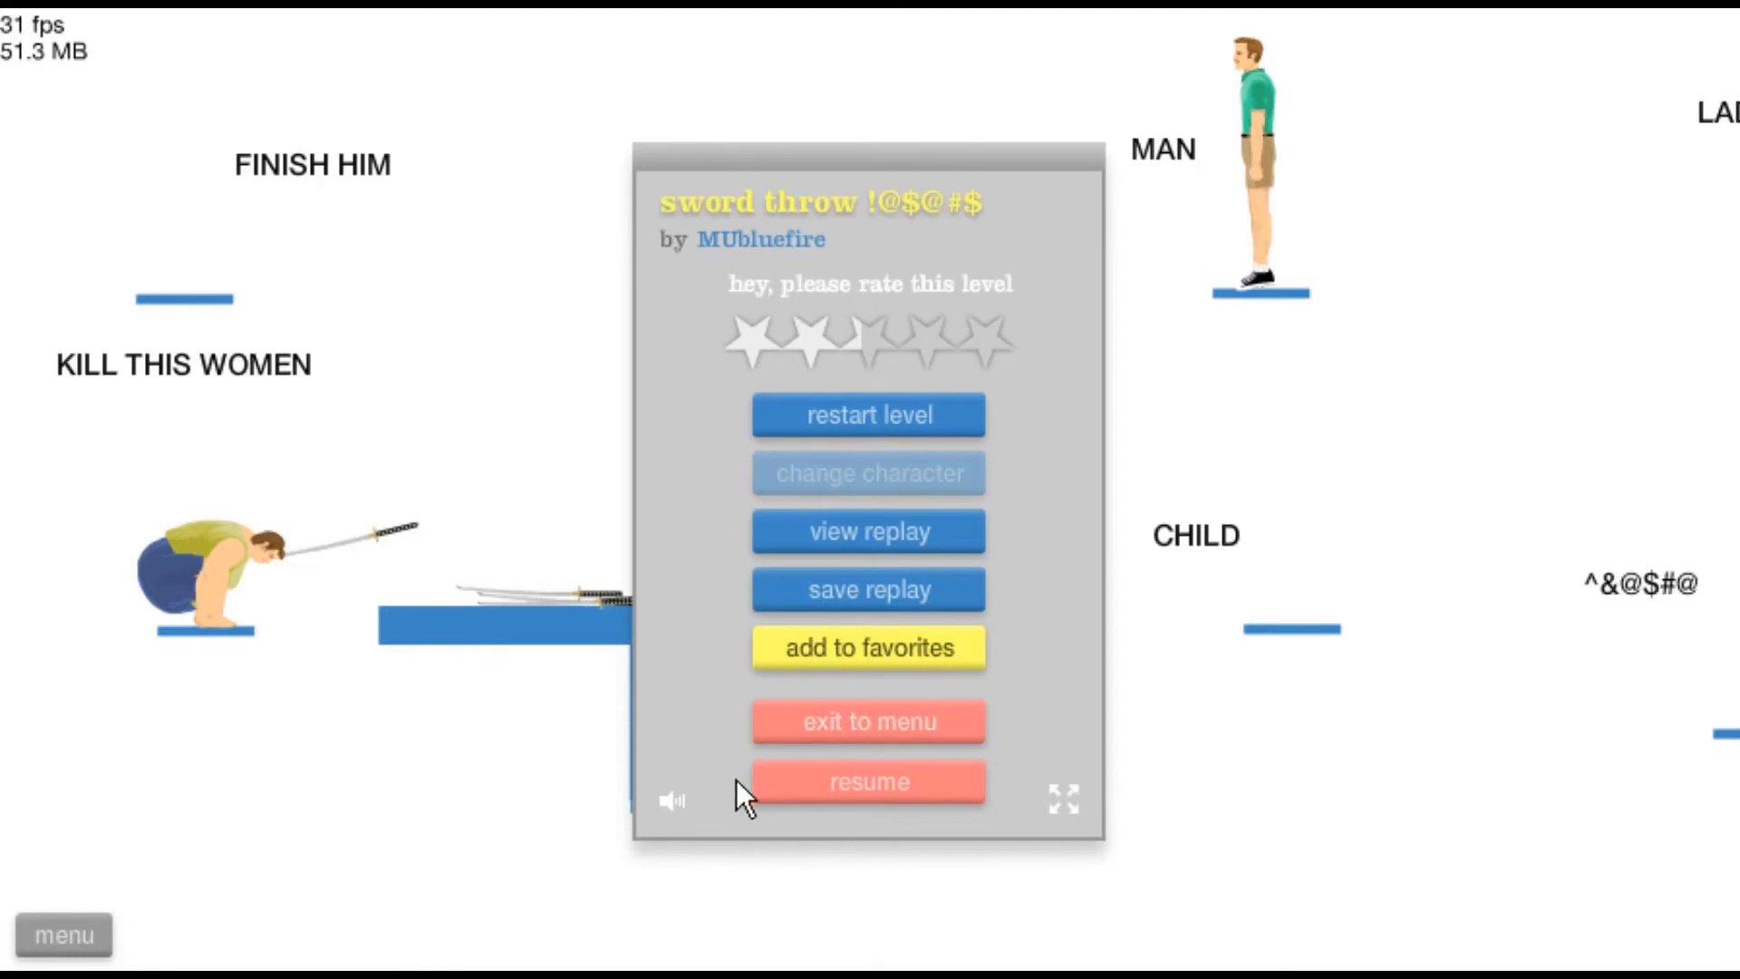
# Leave sword throw, play WWE Knife Dive, then pause and exit to the Happy Wheels title menu
pyautogui.click(868, 781)
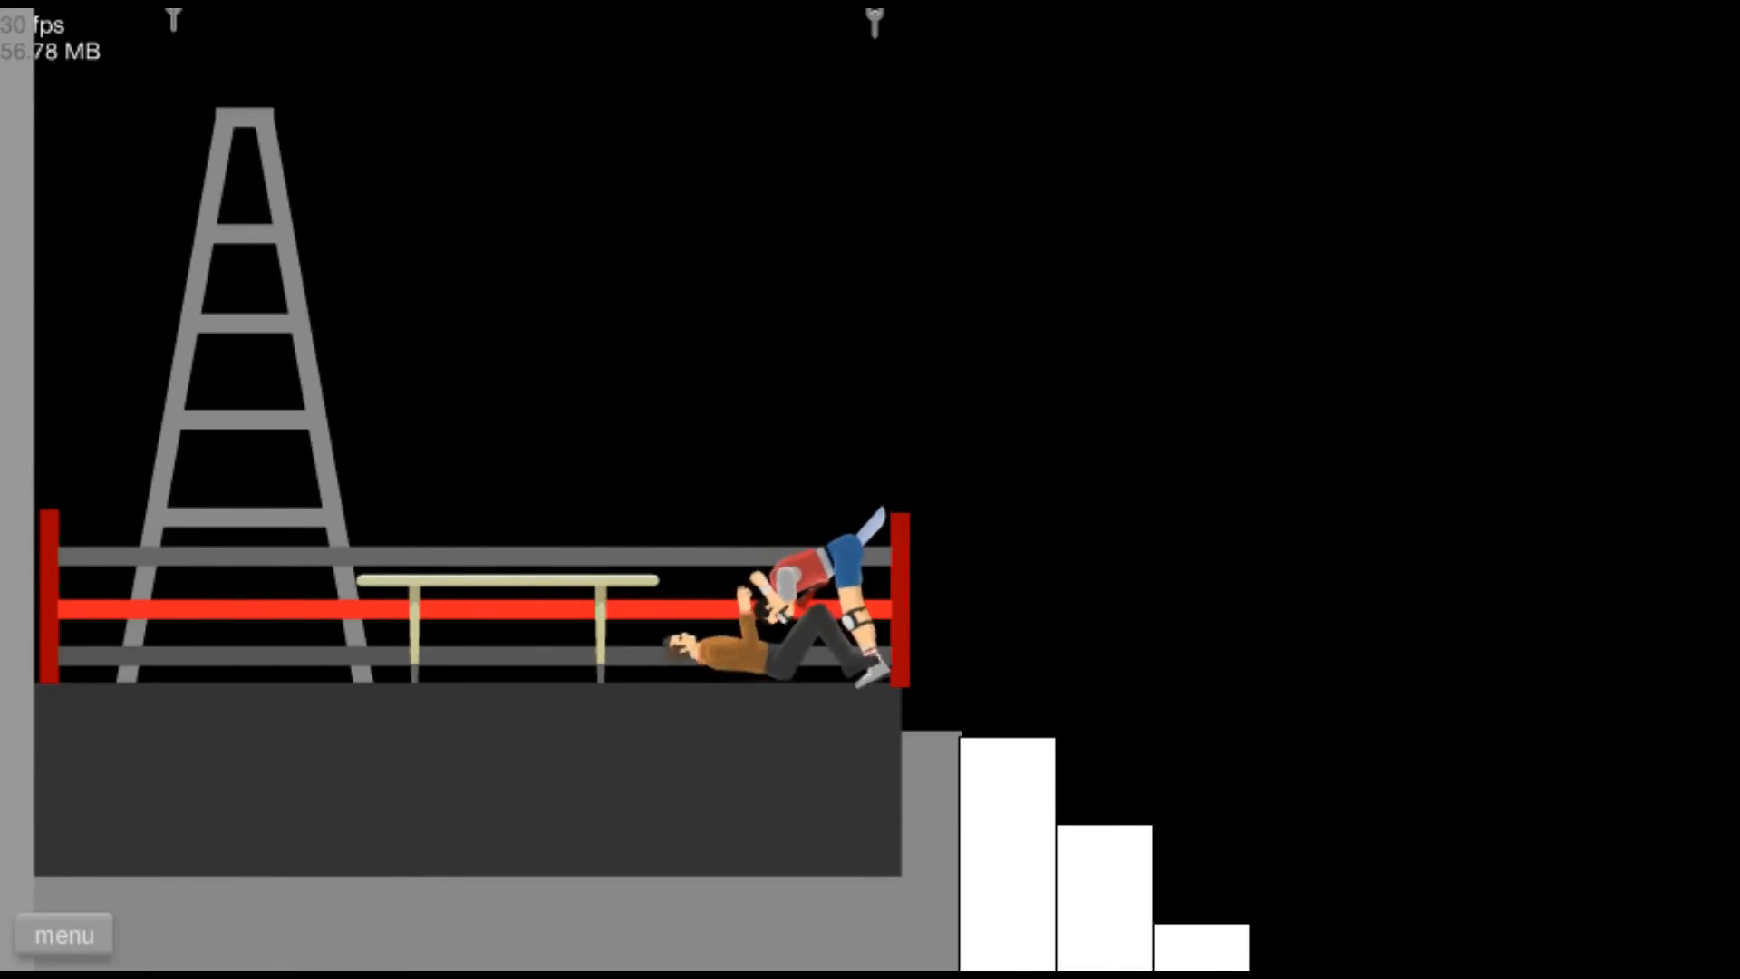
pyautogui.click(63, 936)
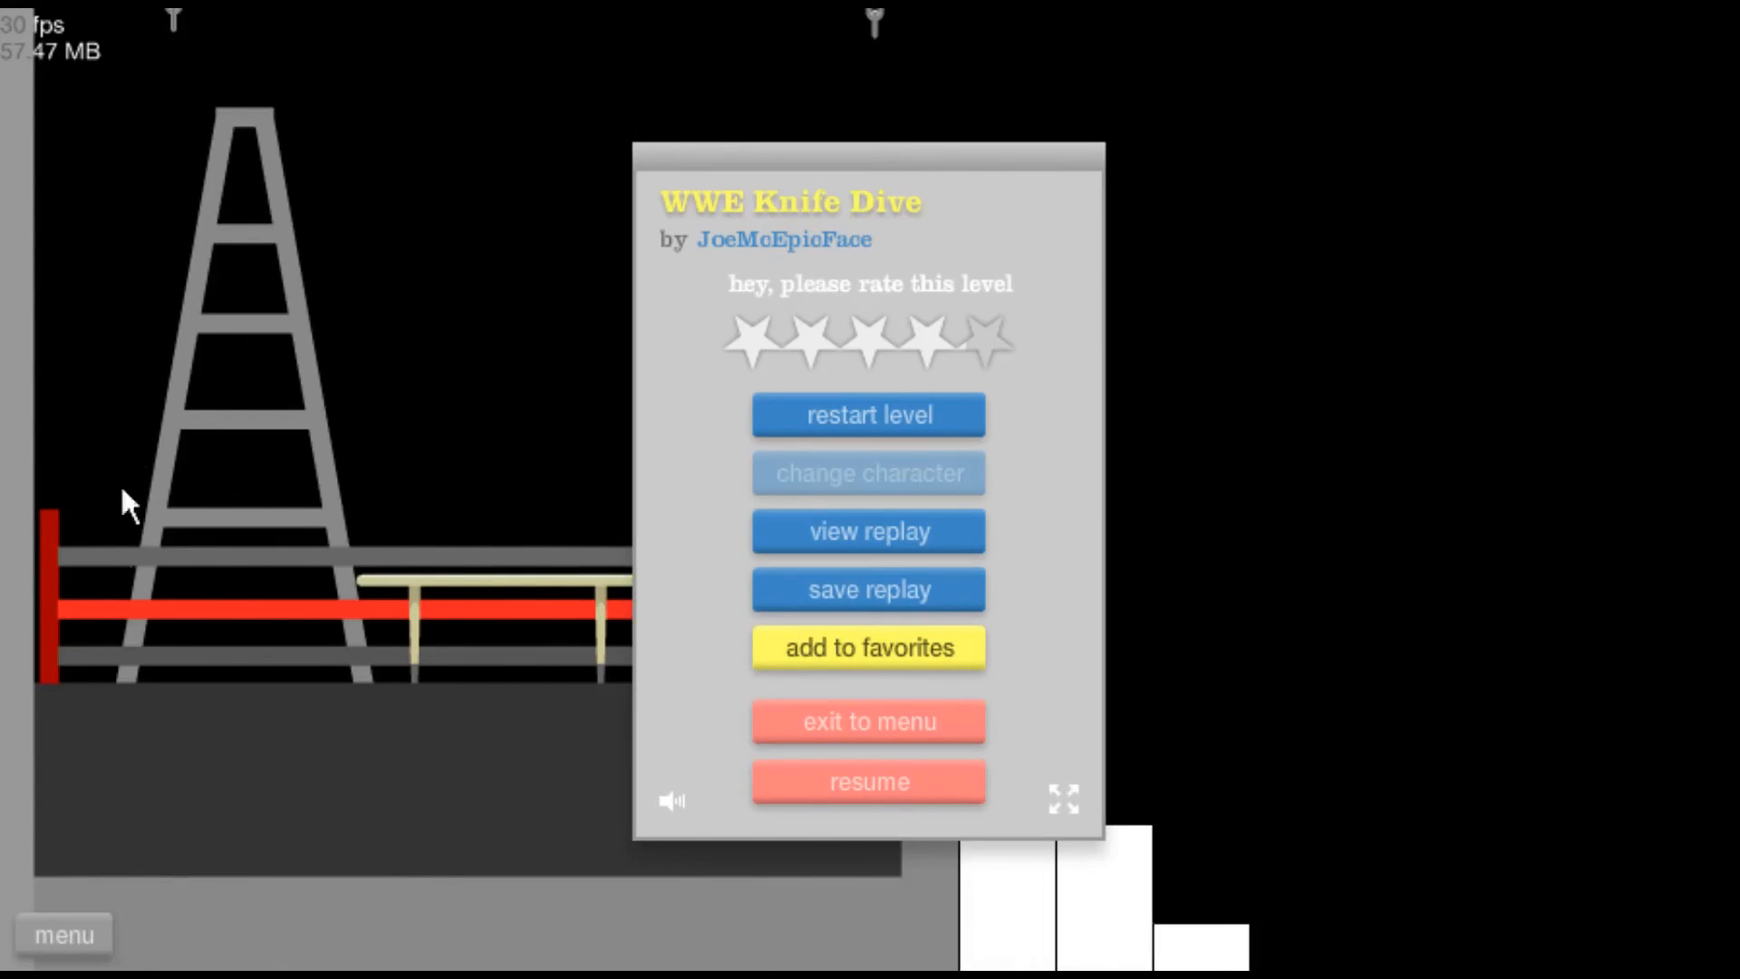
pyautogui.moveTo(802, 756)
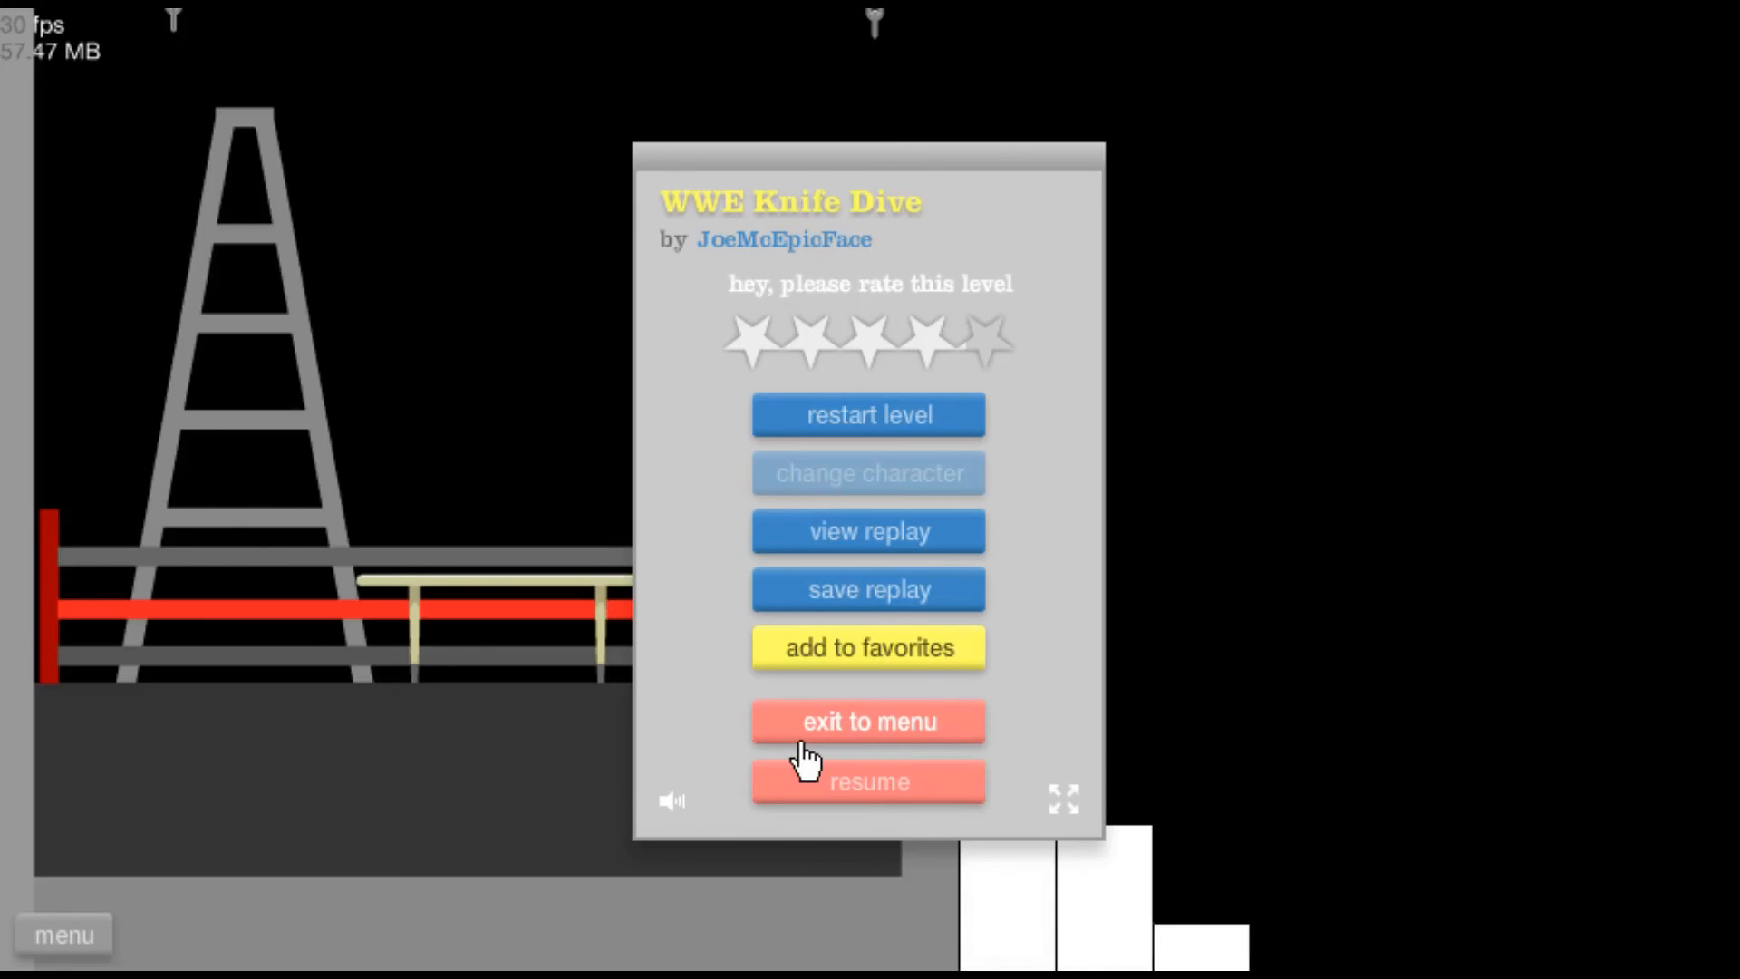
pyautogui.click(868, 722)
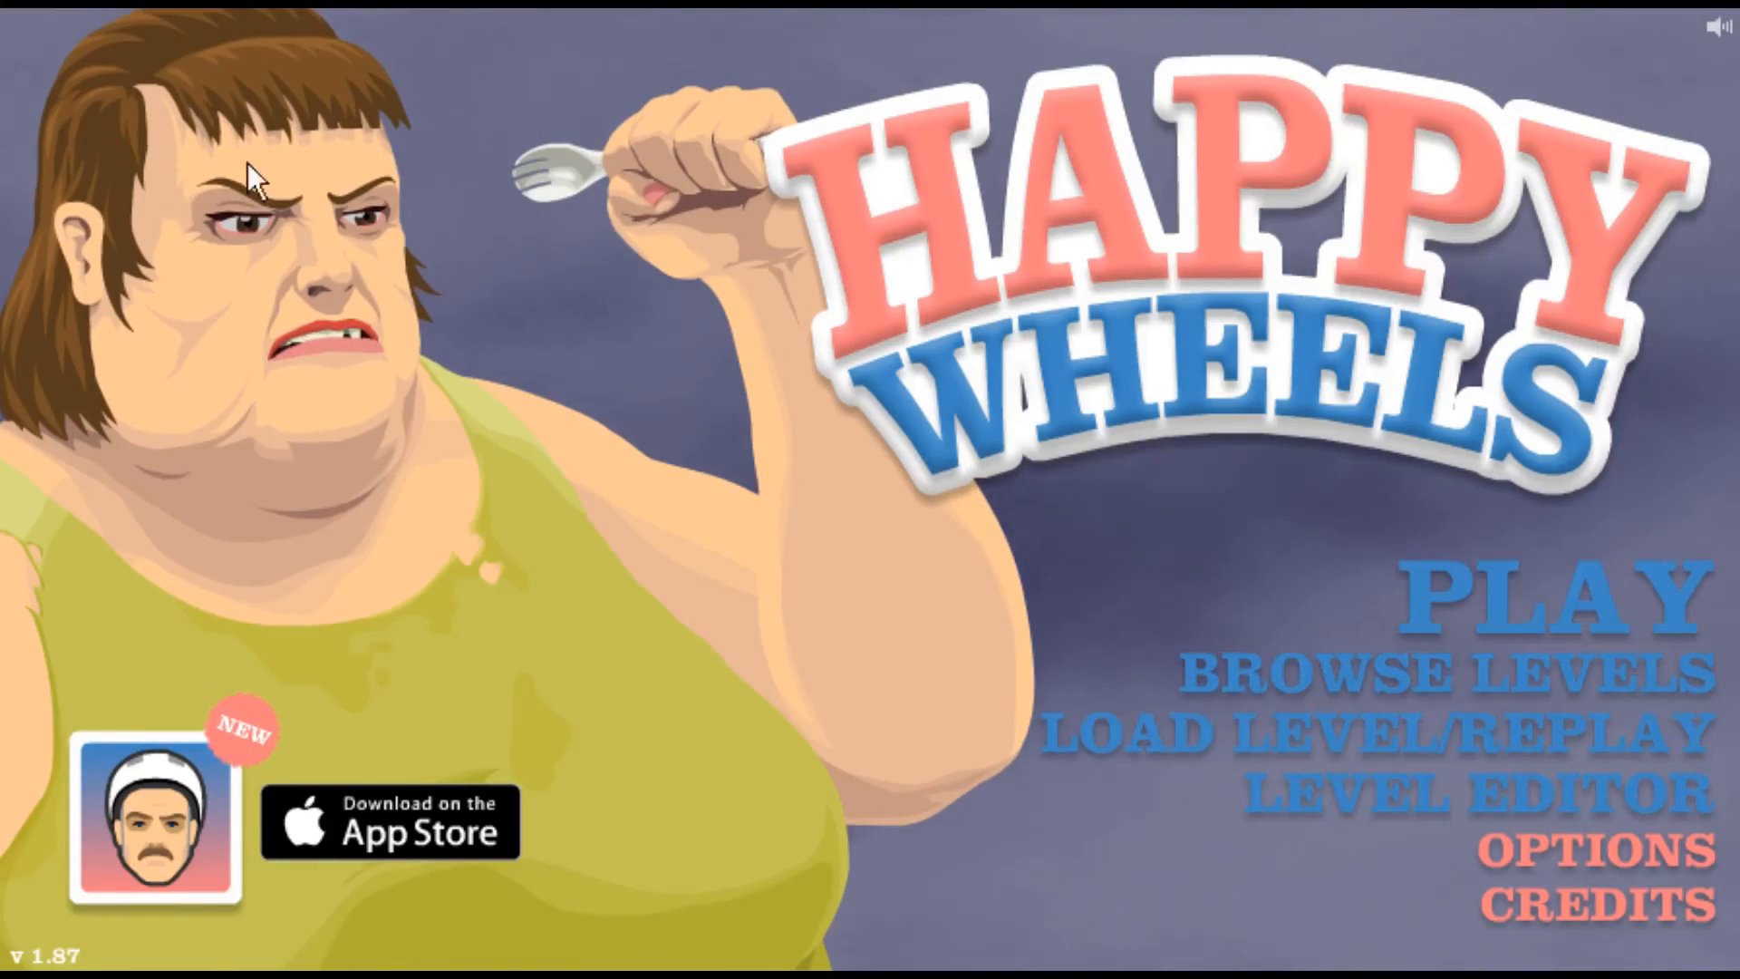